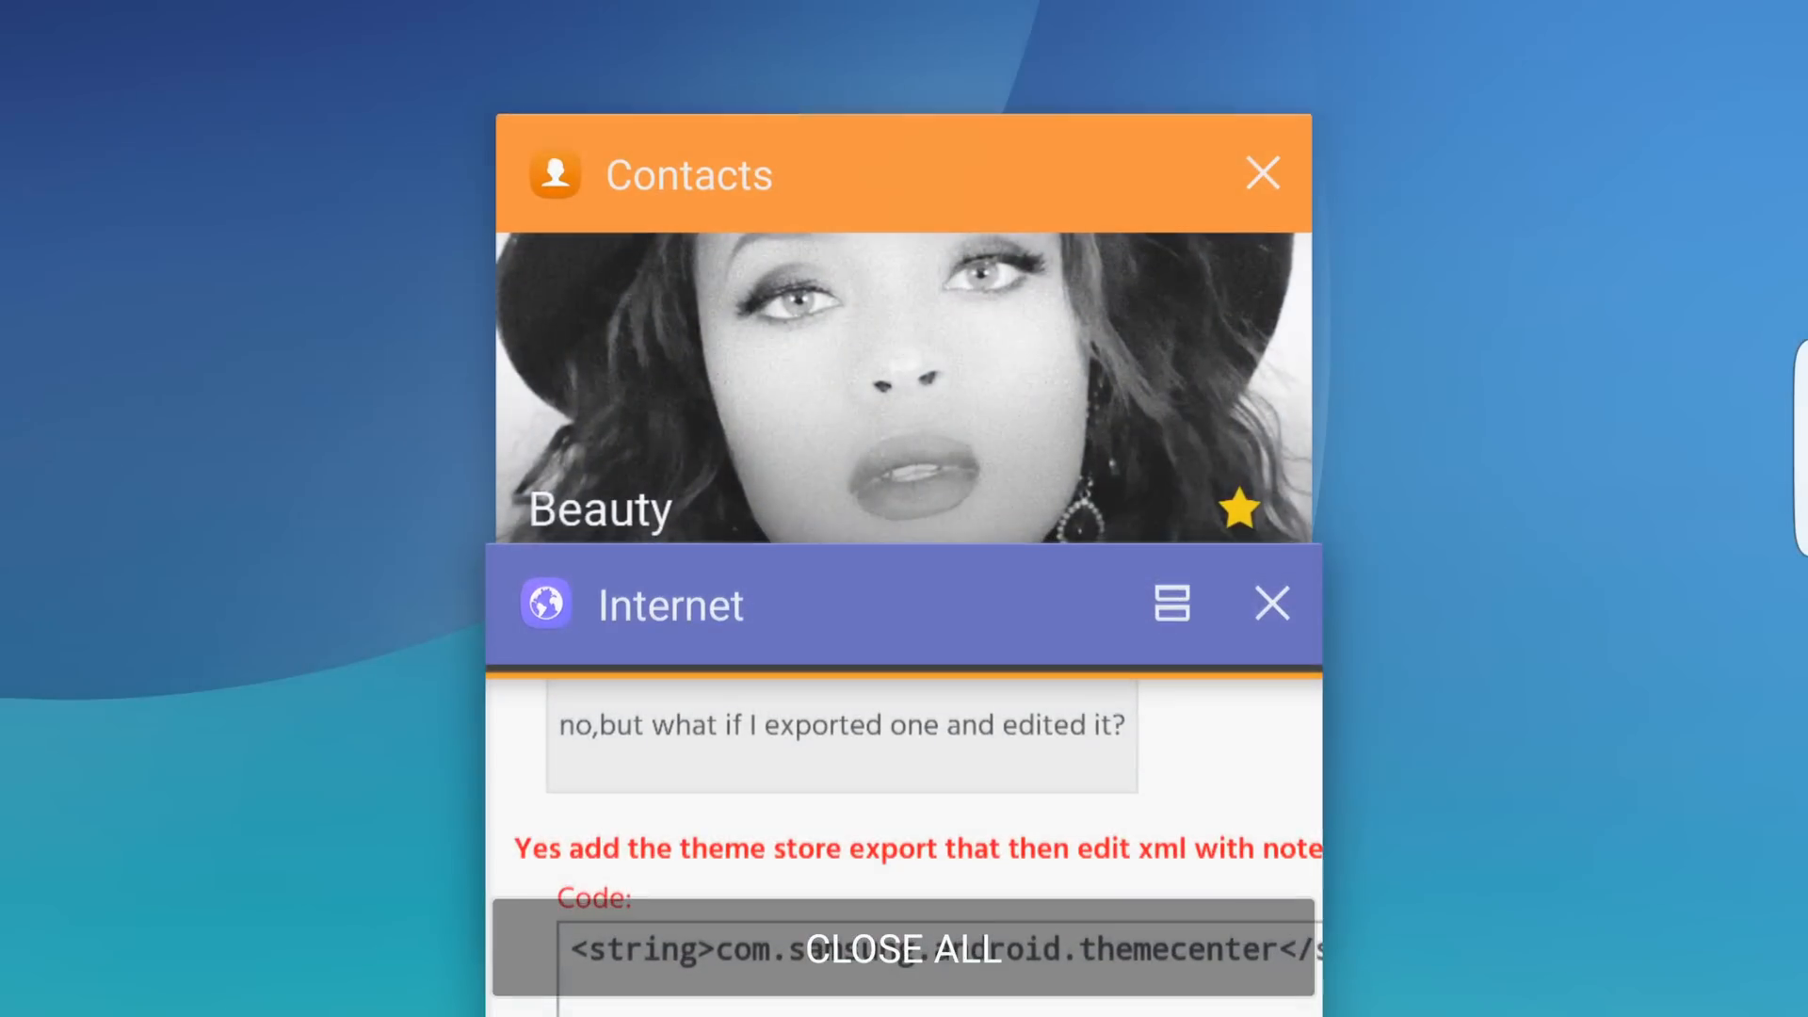
# - Bring back the XDA forum page and scroll to post #226 with the themecenter code line
pyautogui.click(902, 948)
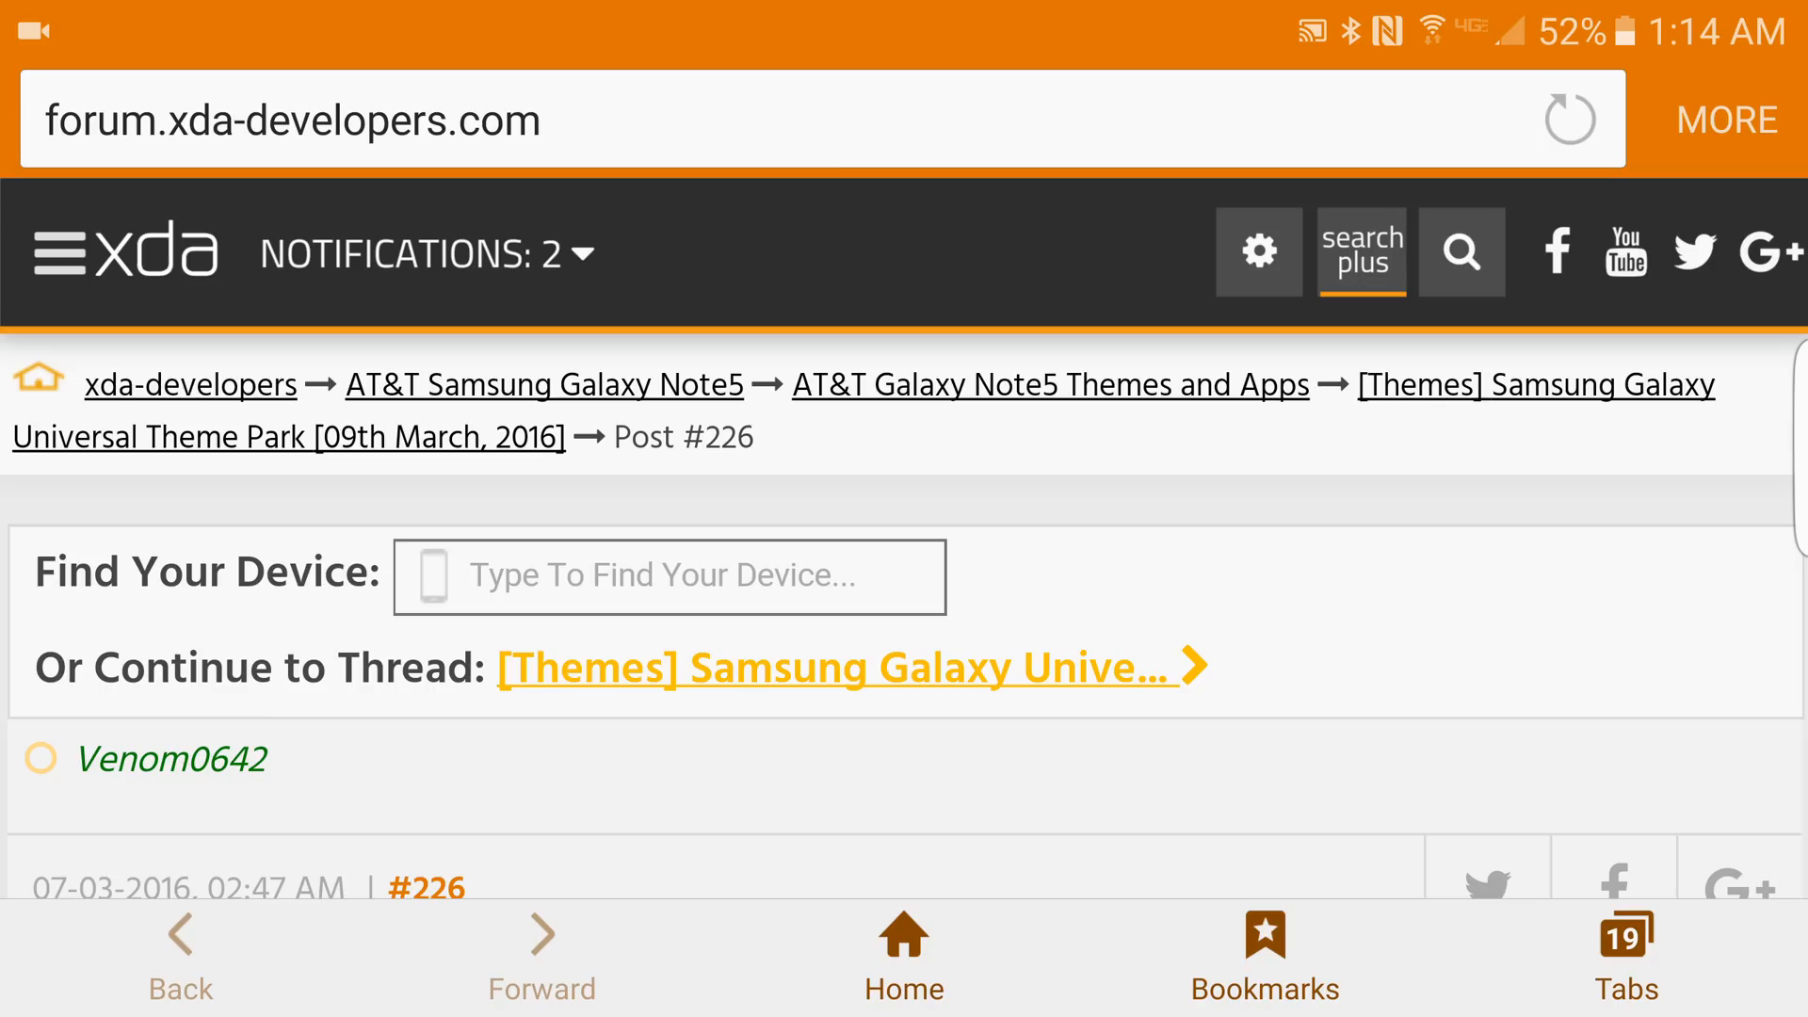
pyautogui.scroll(-3)
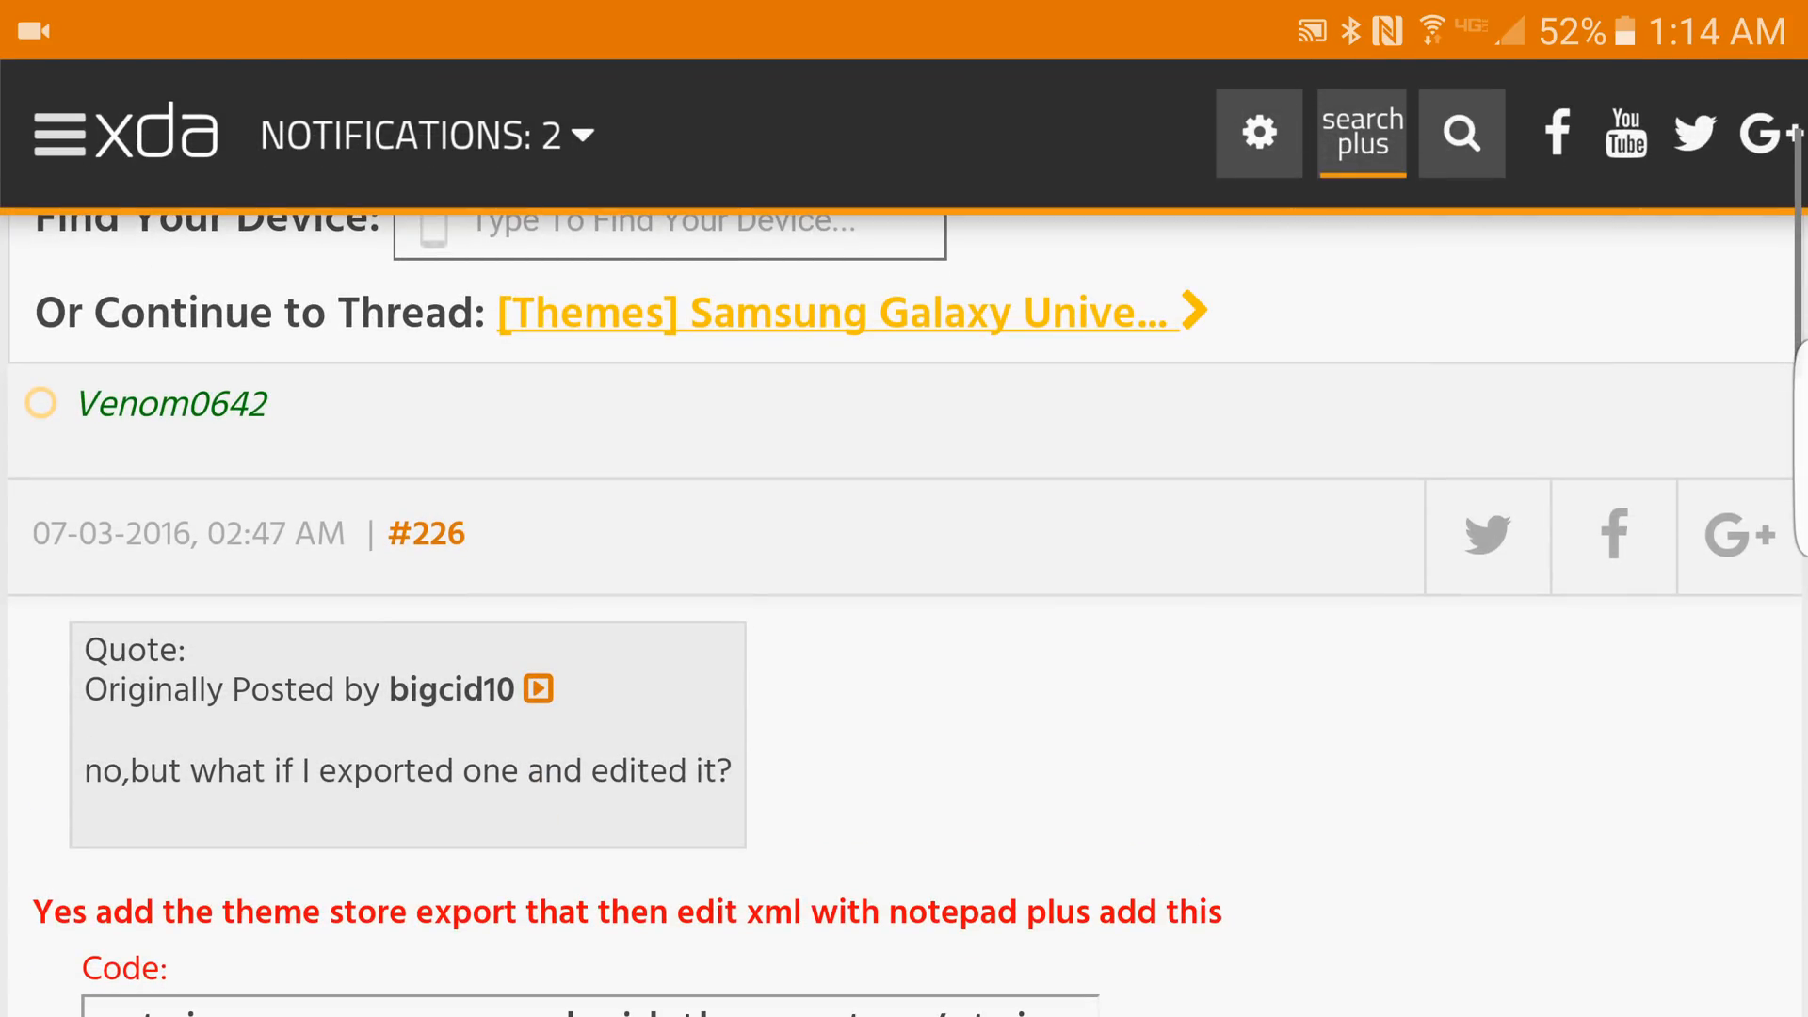
pyautogui.scroll(-3)
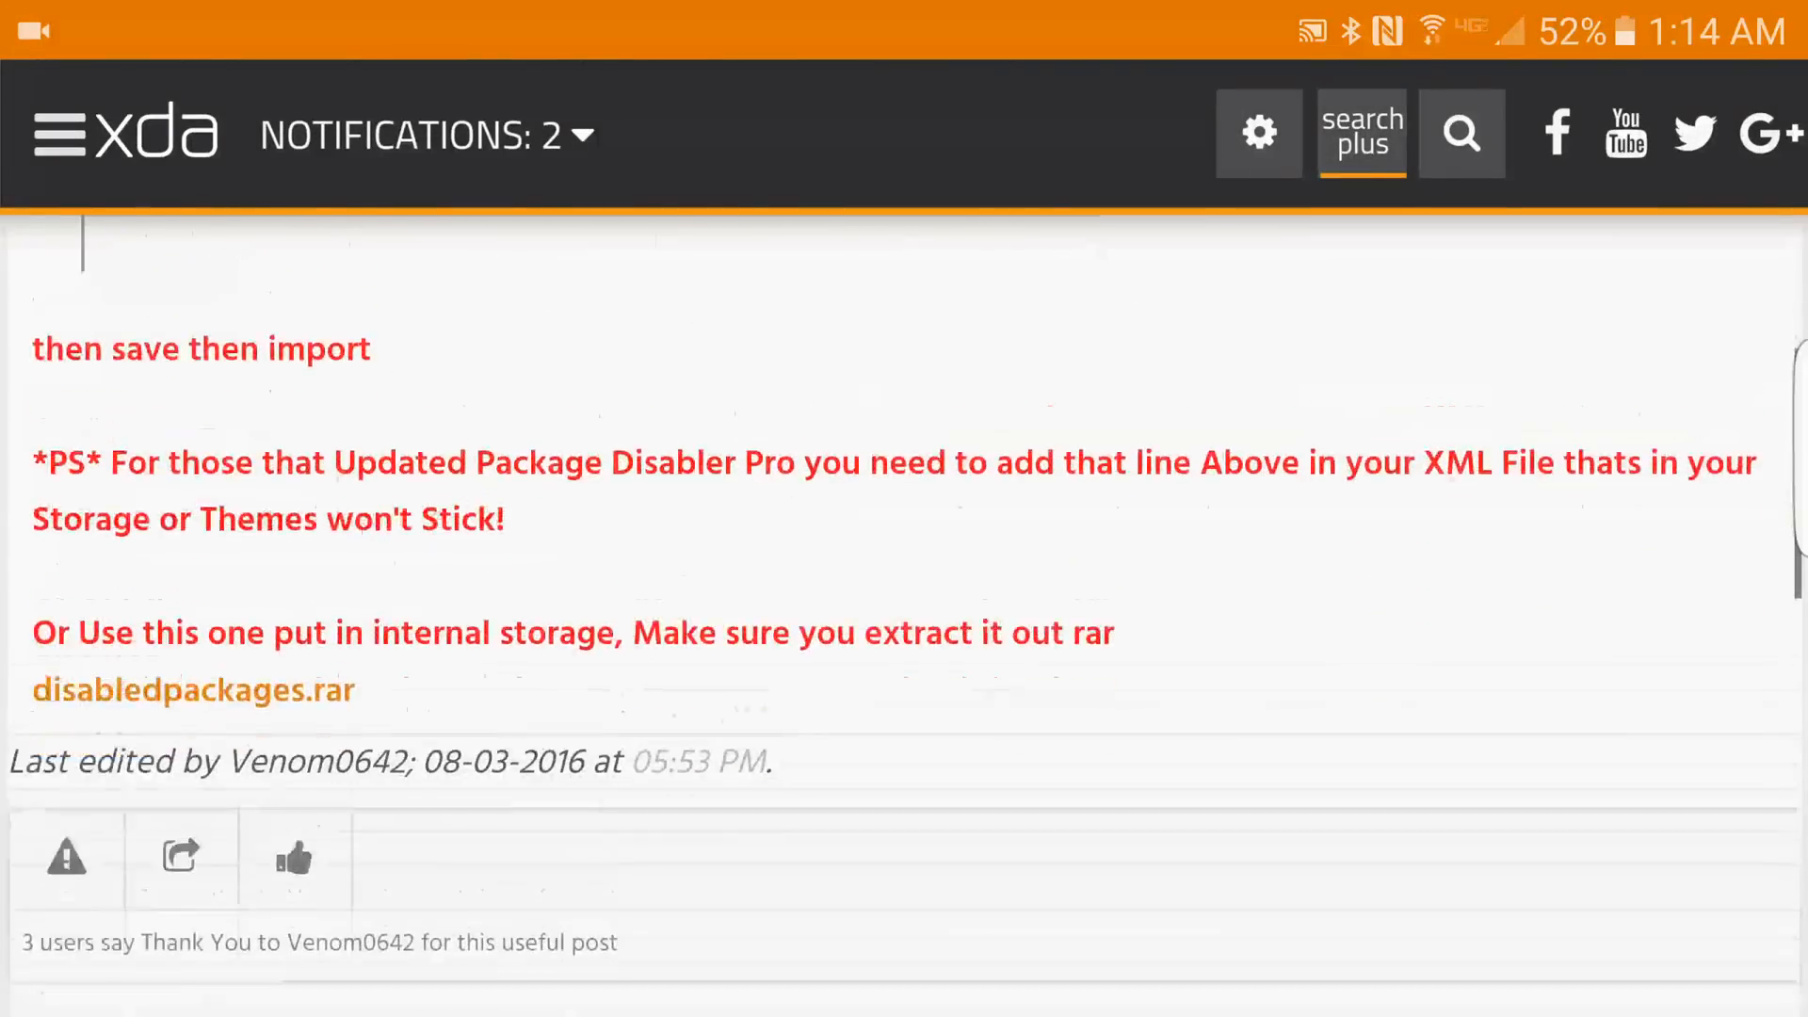
pyautogui.scroll(-3)
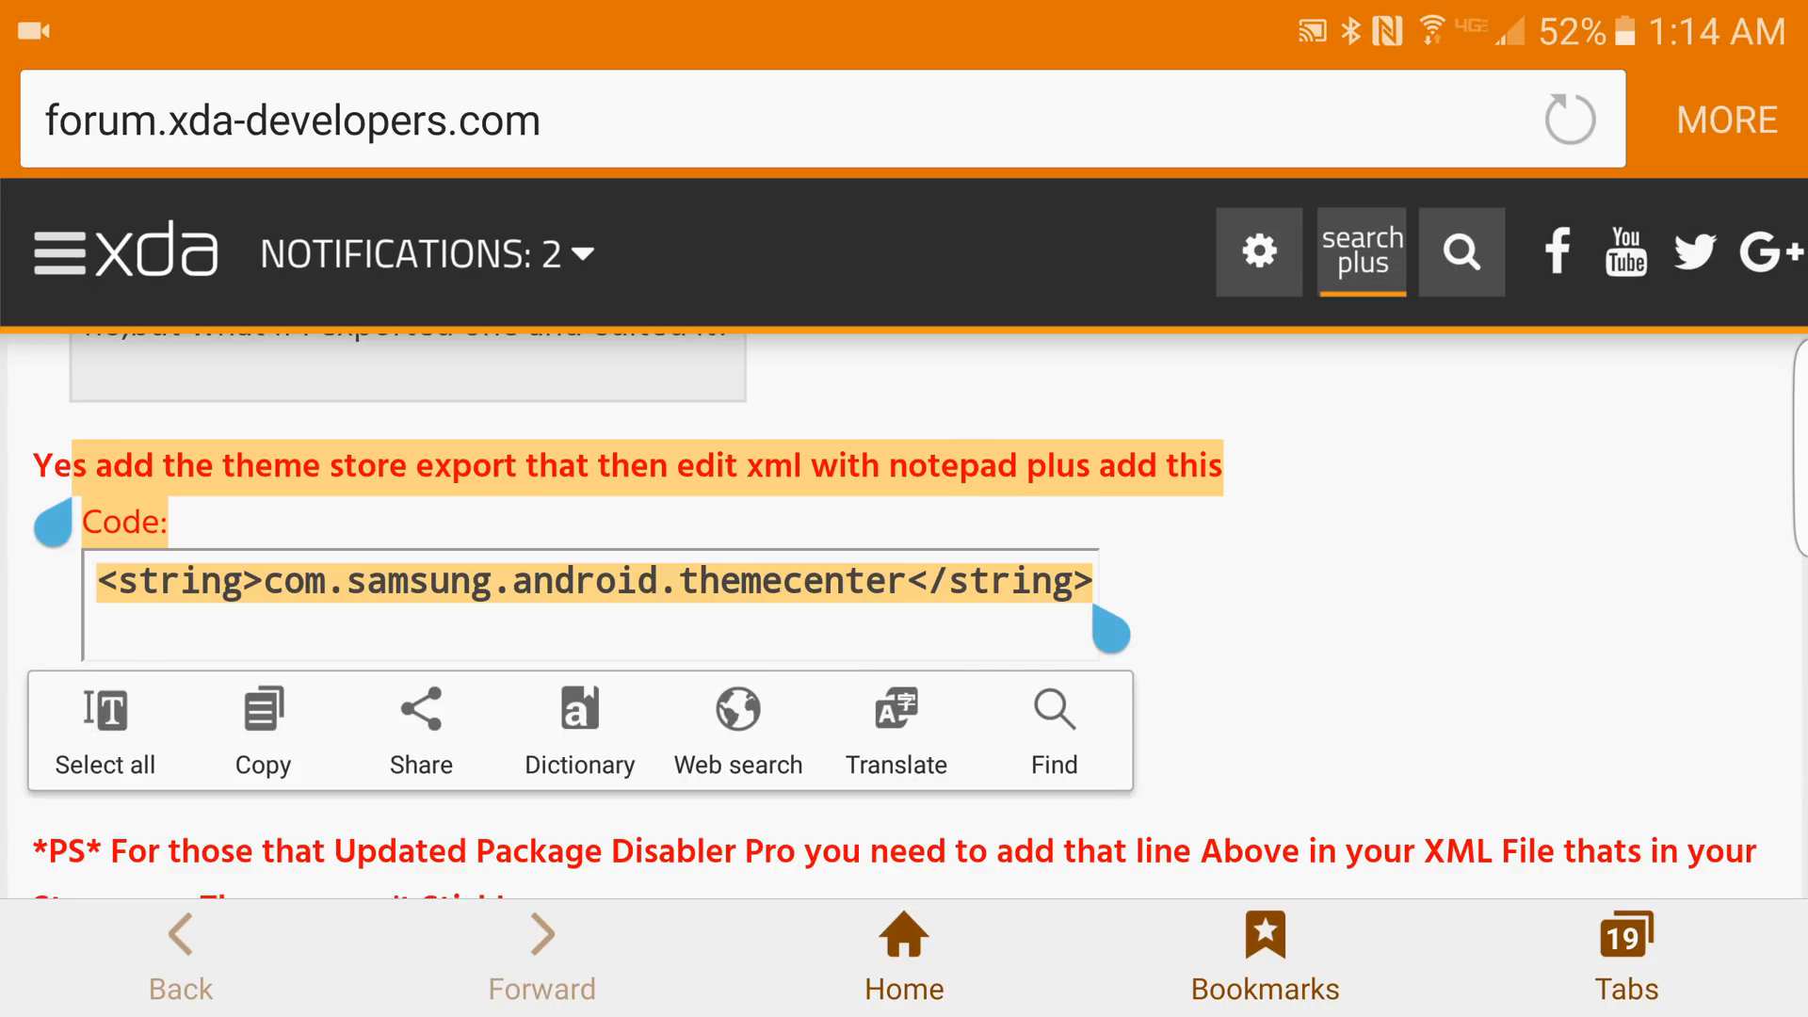
# - Copy the selected <string>com.samsung.android.themecenter</string> line to the clipboard
pyautogui.click(261, 727)
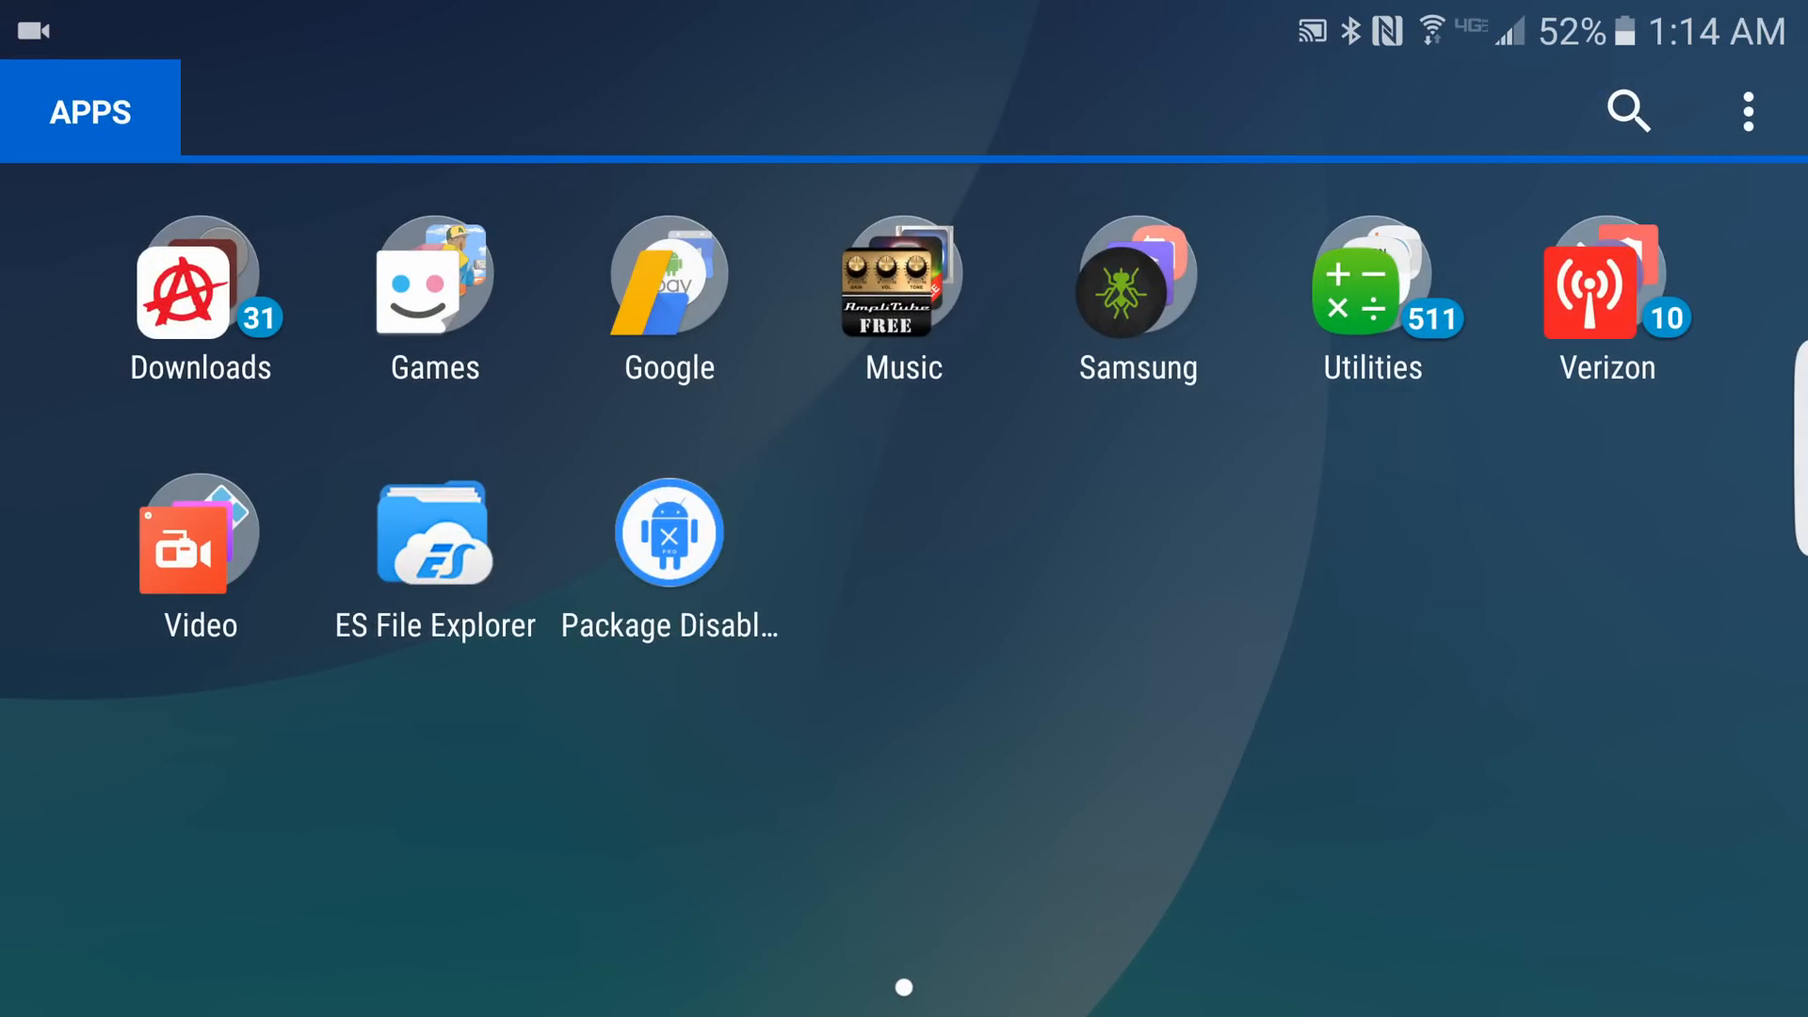
# - Search Package Disabler Pro for 'theme' and disable Theme store (com.samsung.android.themestore)
pyautogui.click(669, 533)
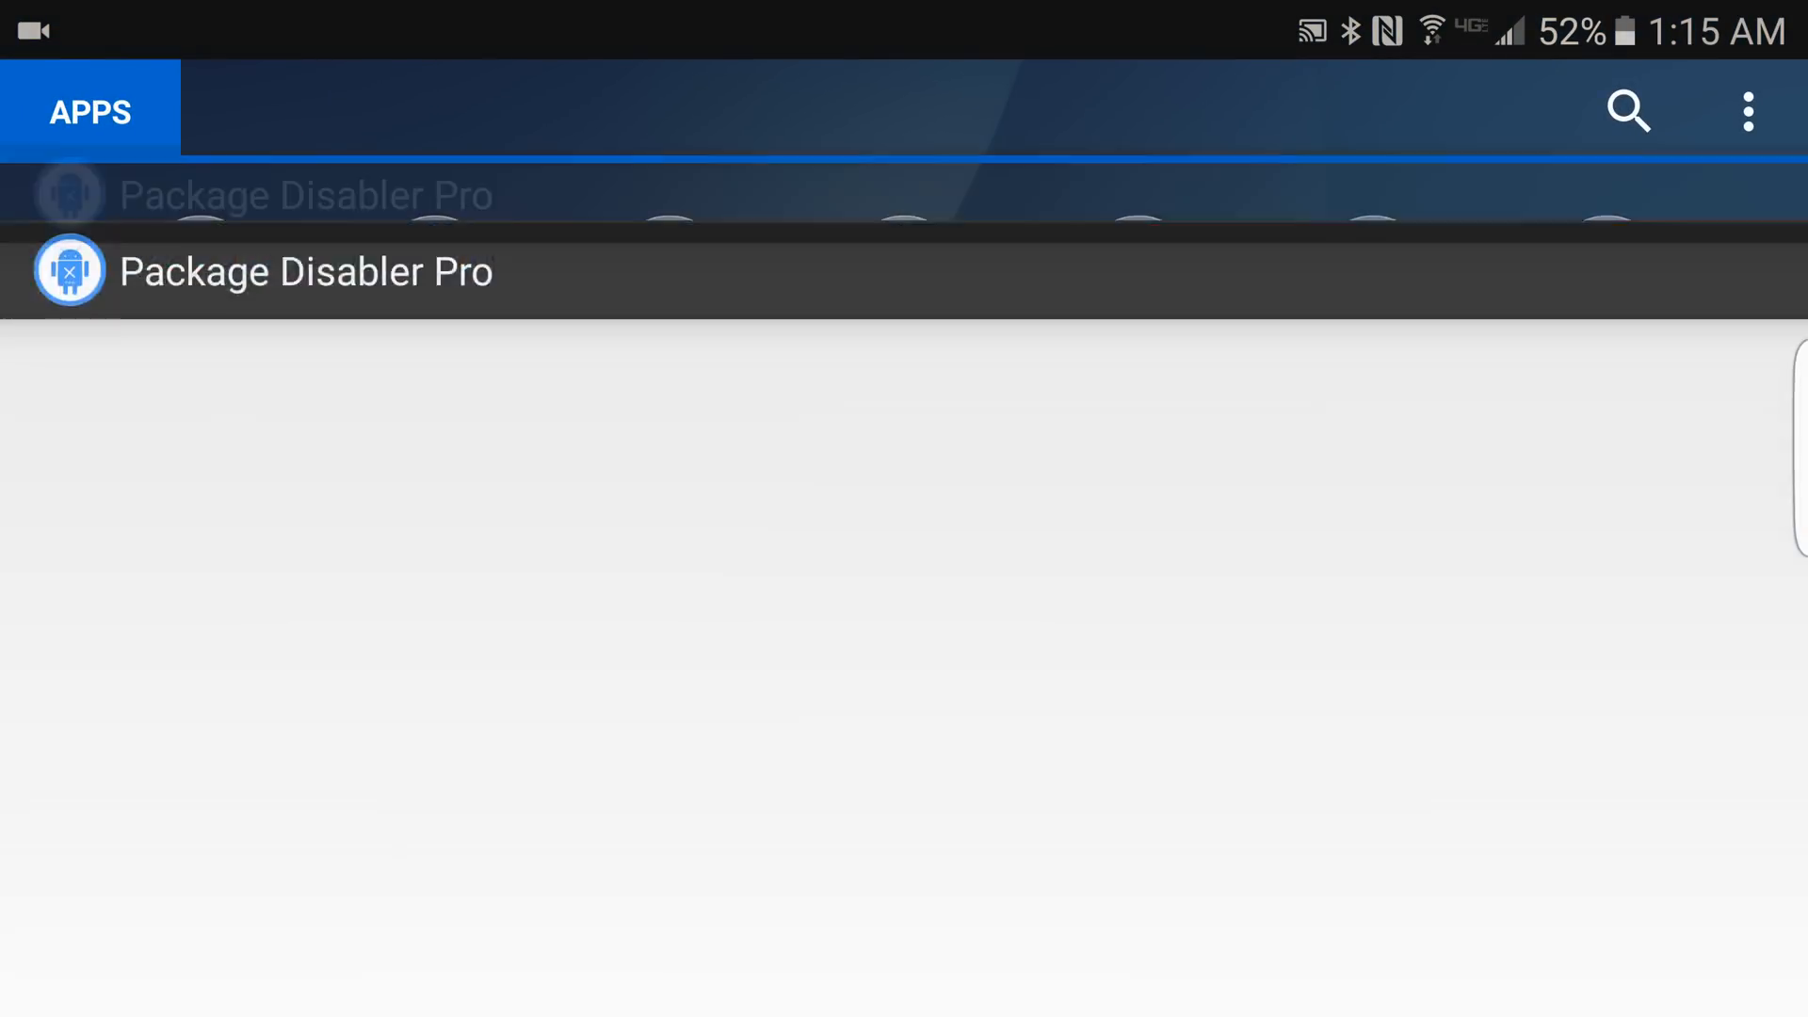
pyautogui.click(307, 271)
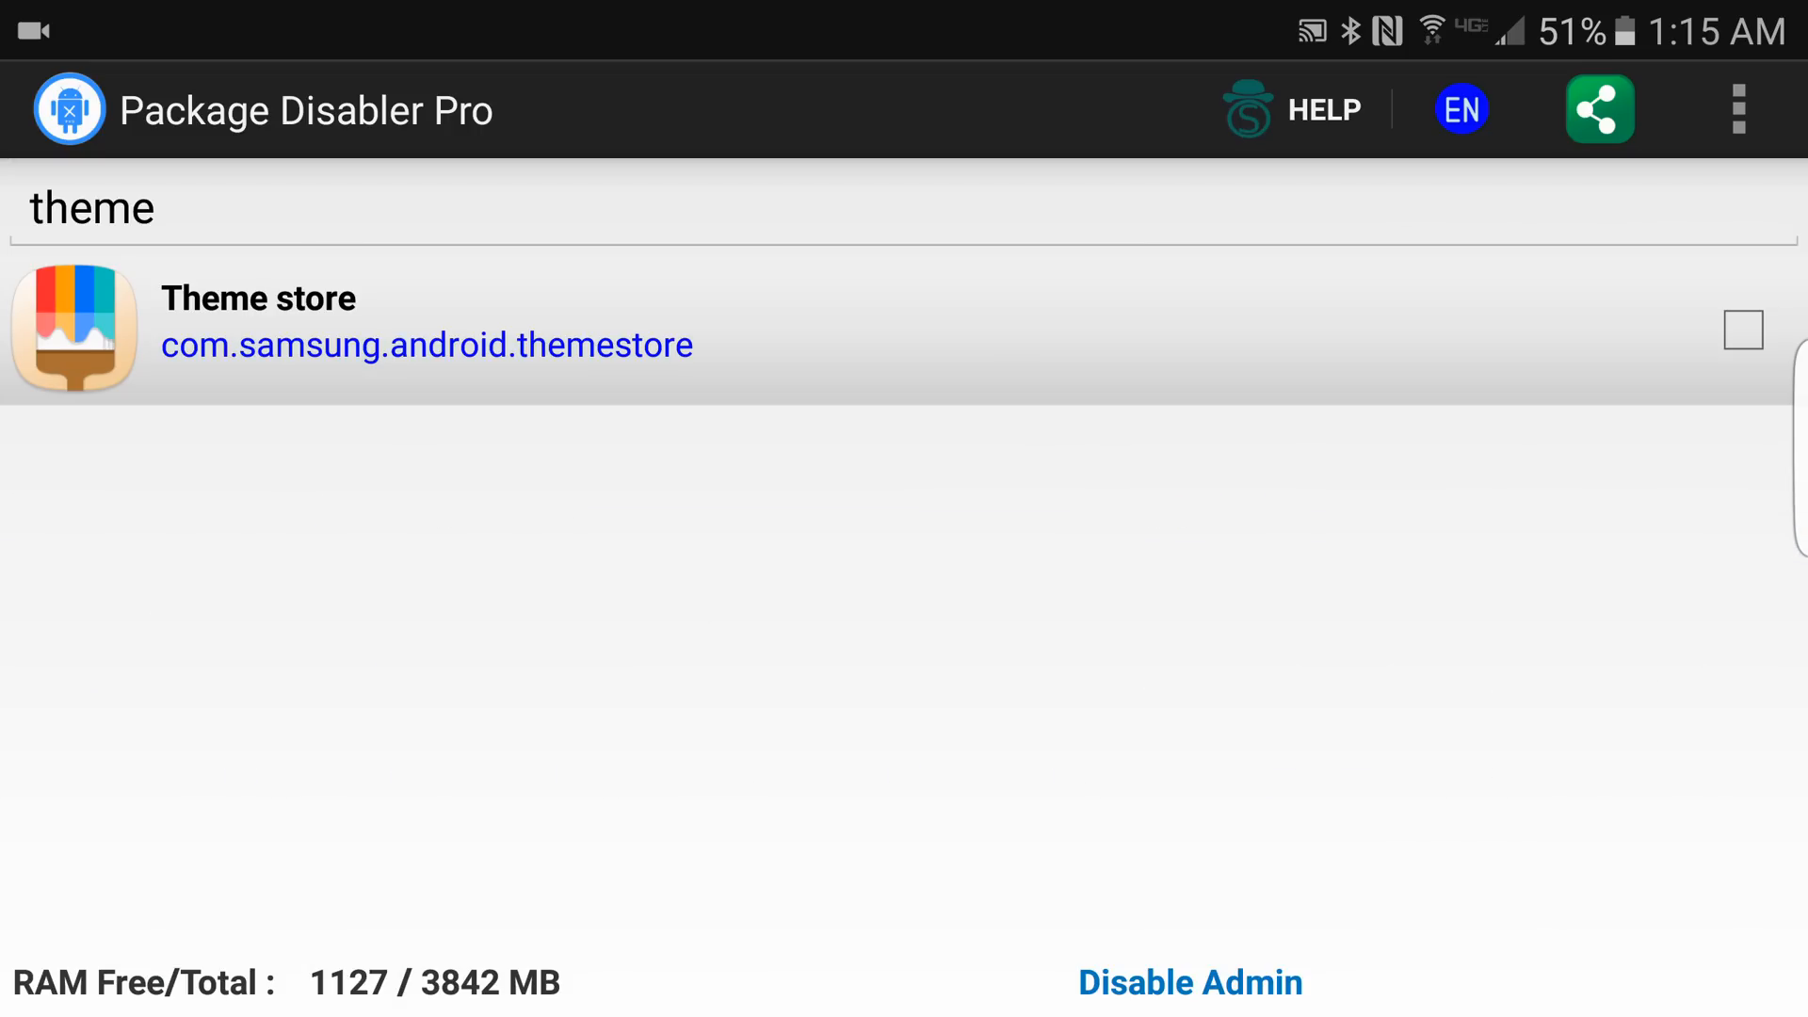
pyautogui.click(1742, 332)
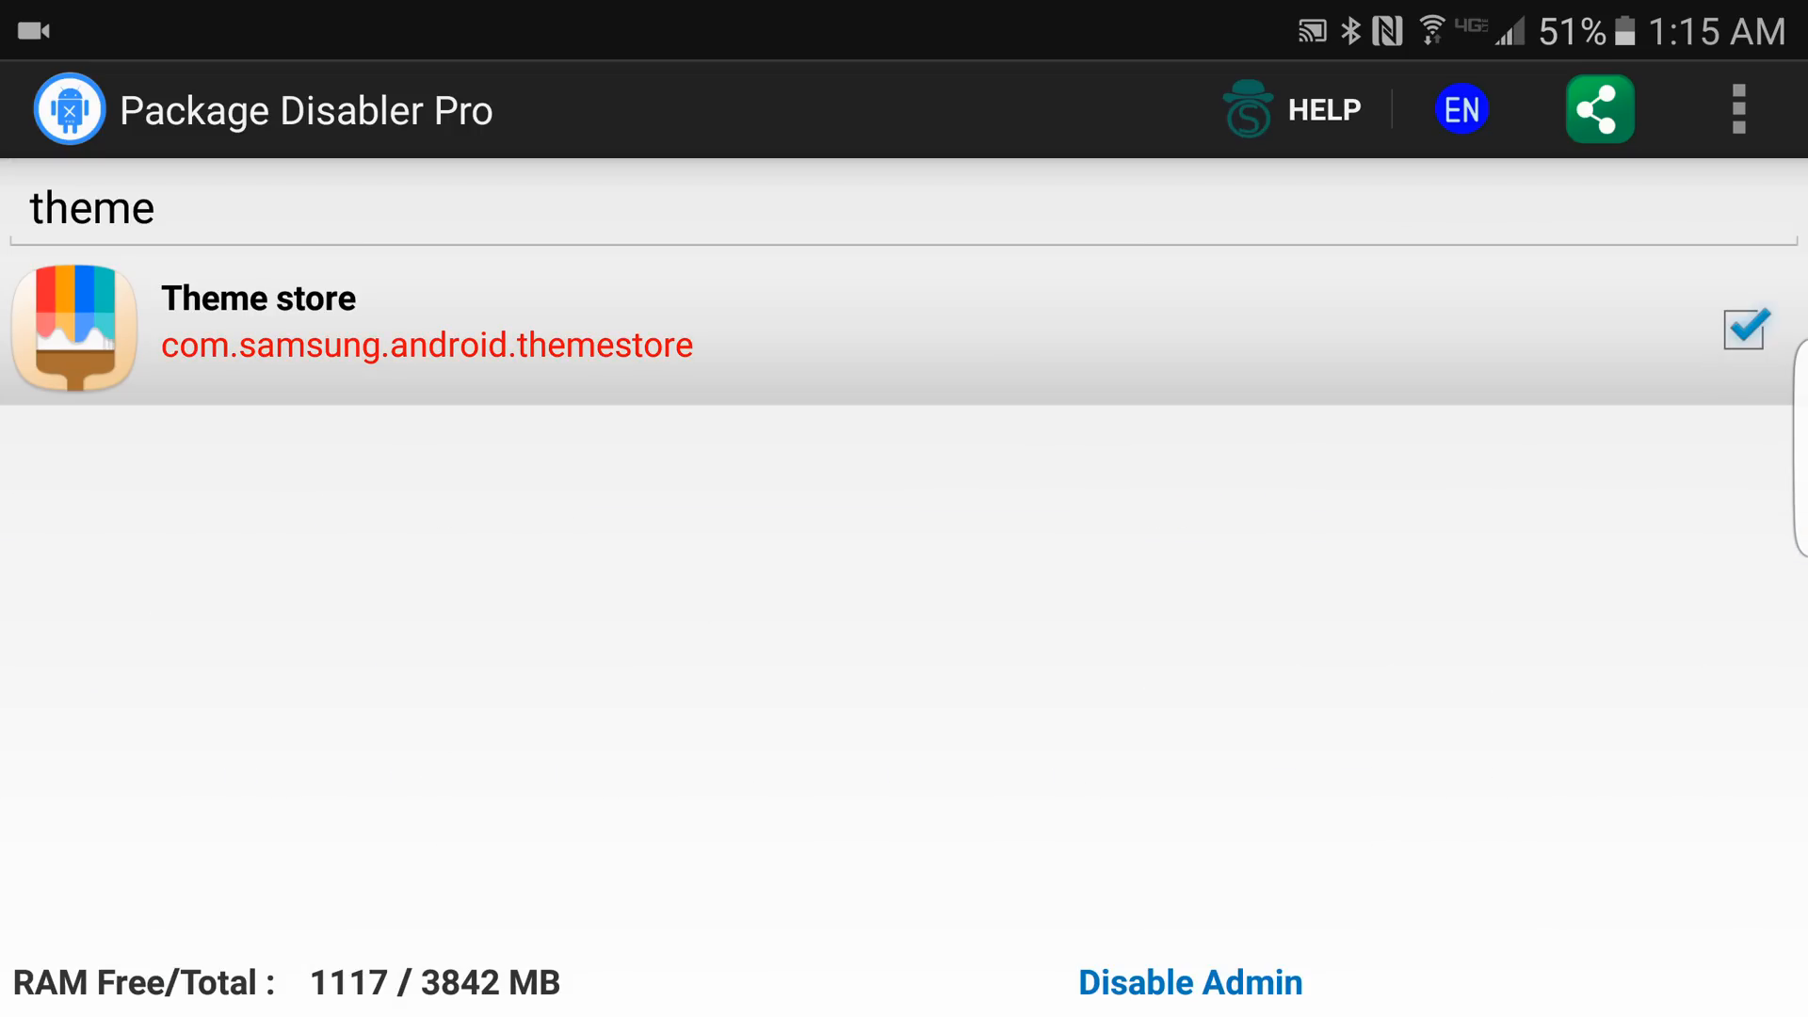
pyautogui.click(1742, 328)
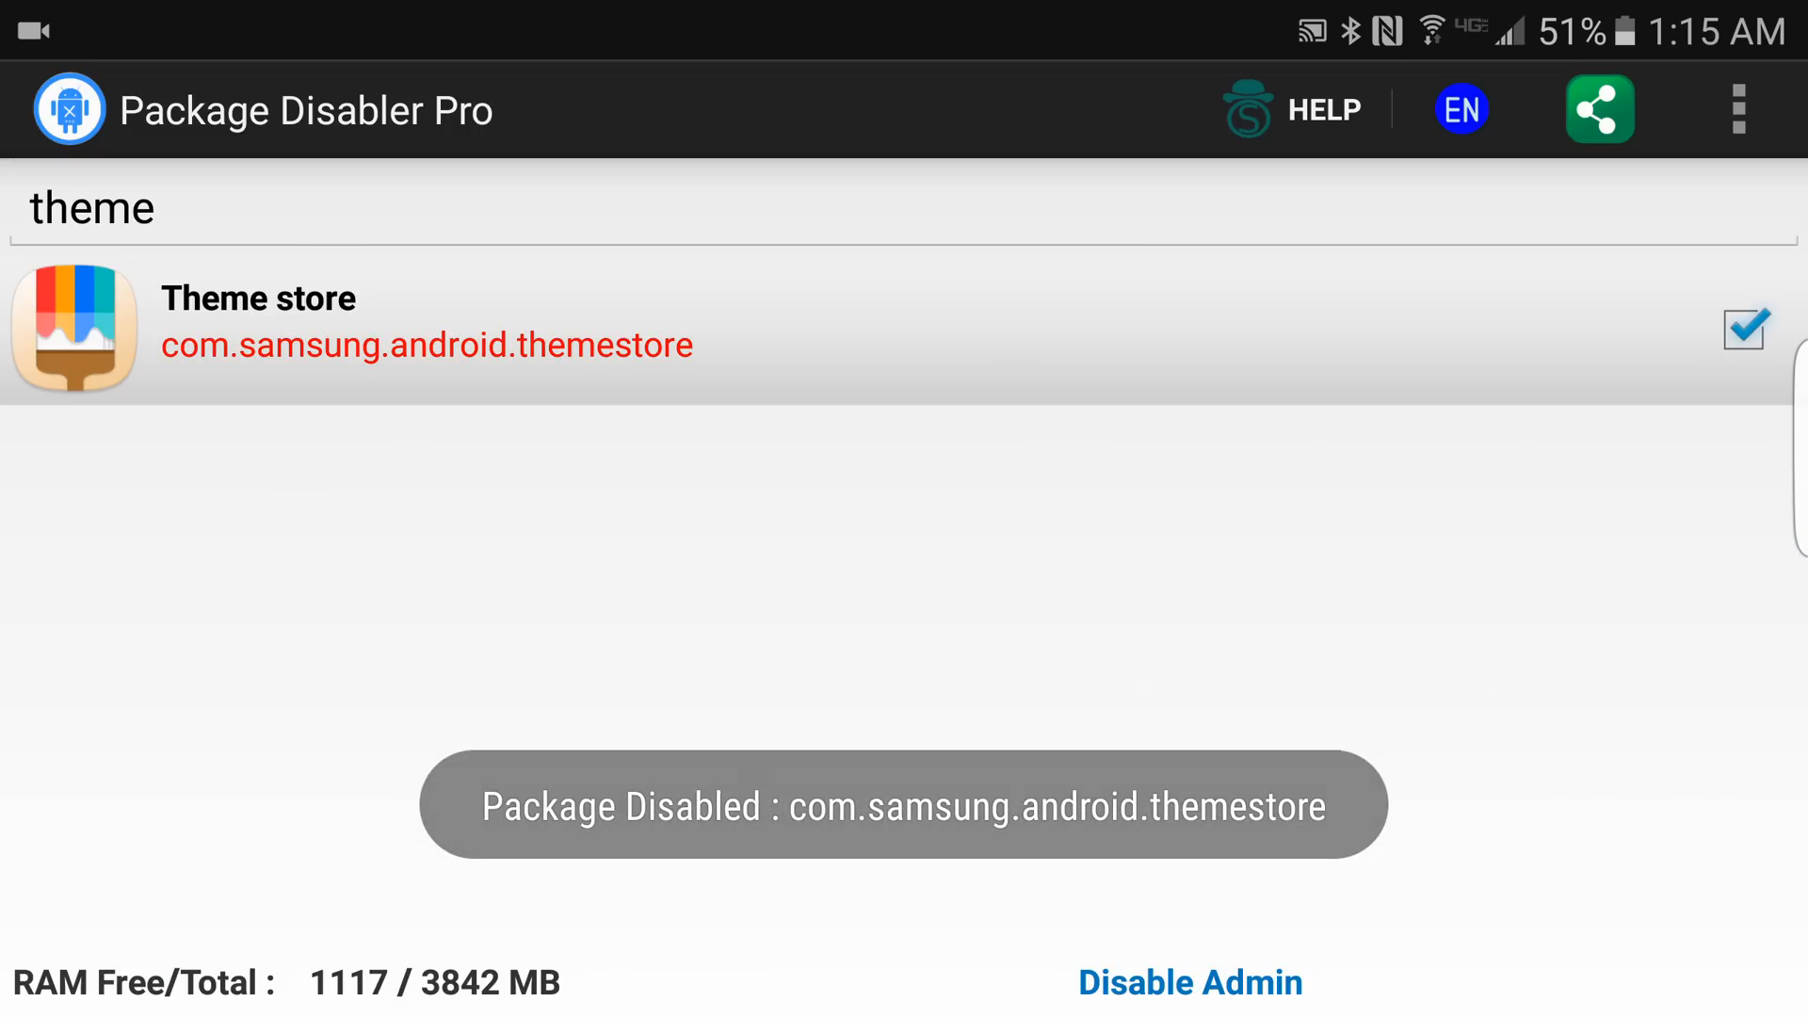
pyautogui.click(1742, 329)
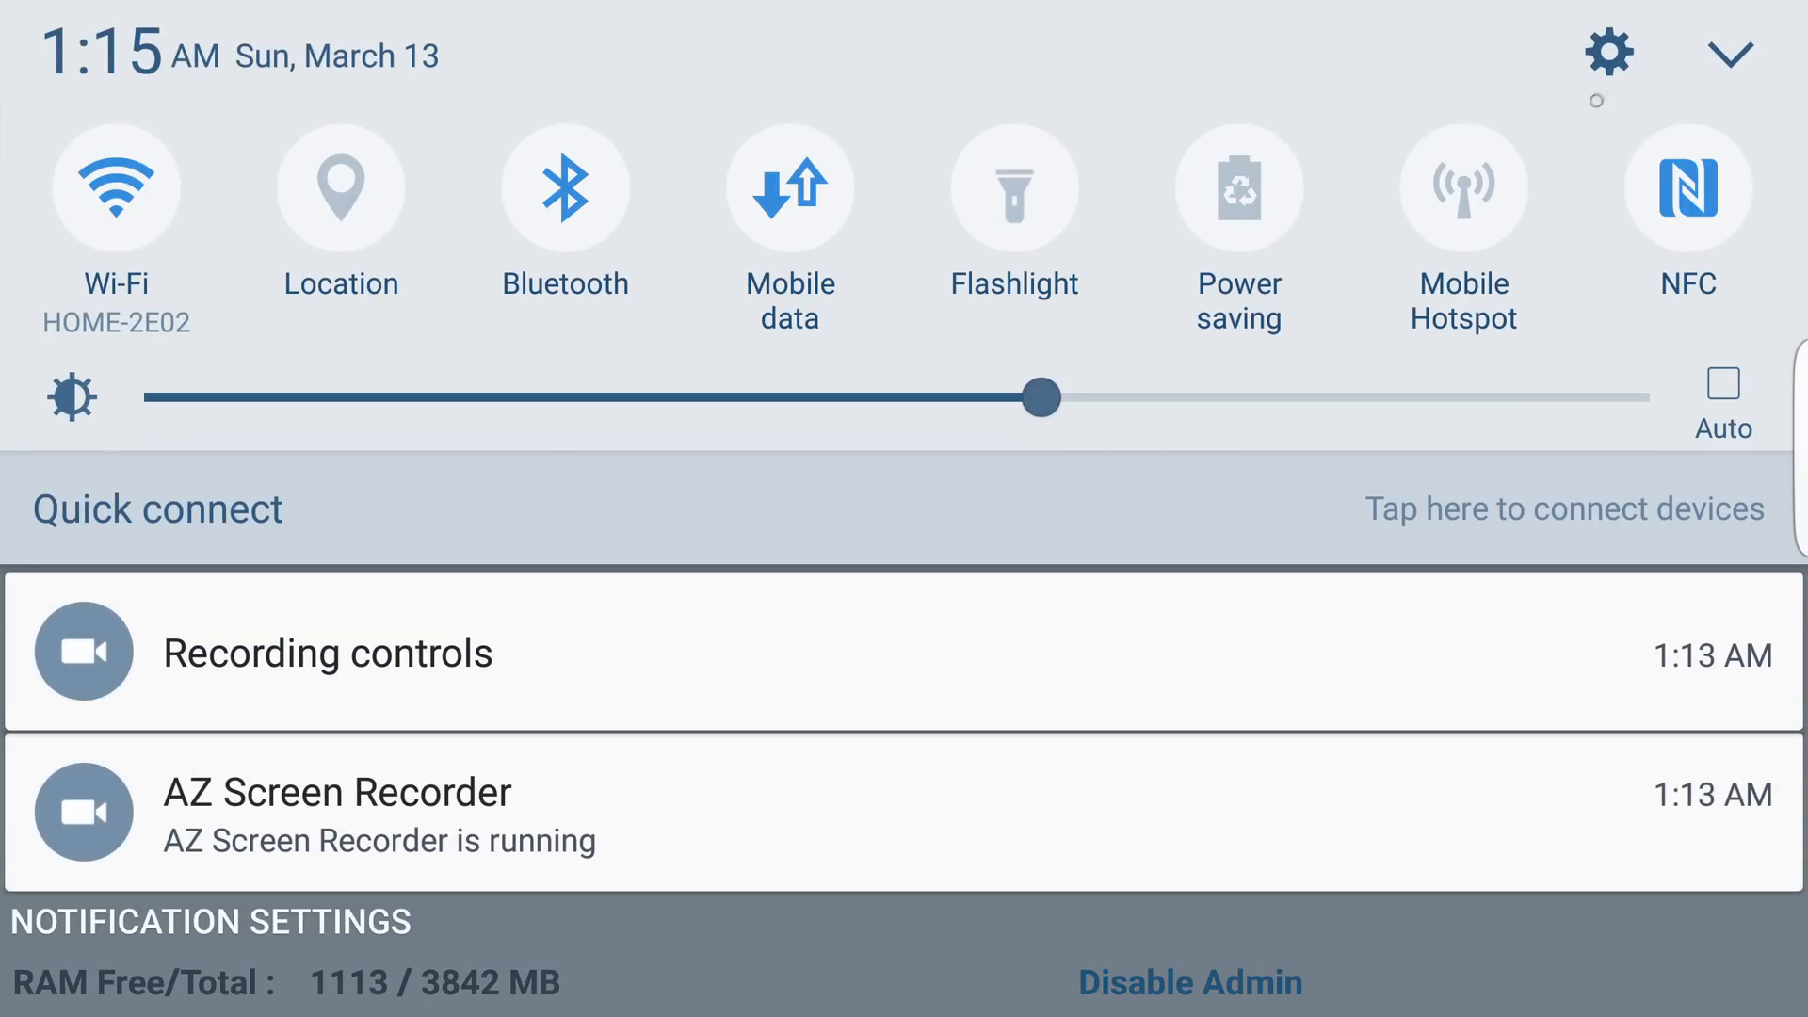
# - Confirm the Free Trial dialog so the Iron Man theme is applied to the device
pyautogui.click(1606, 53)
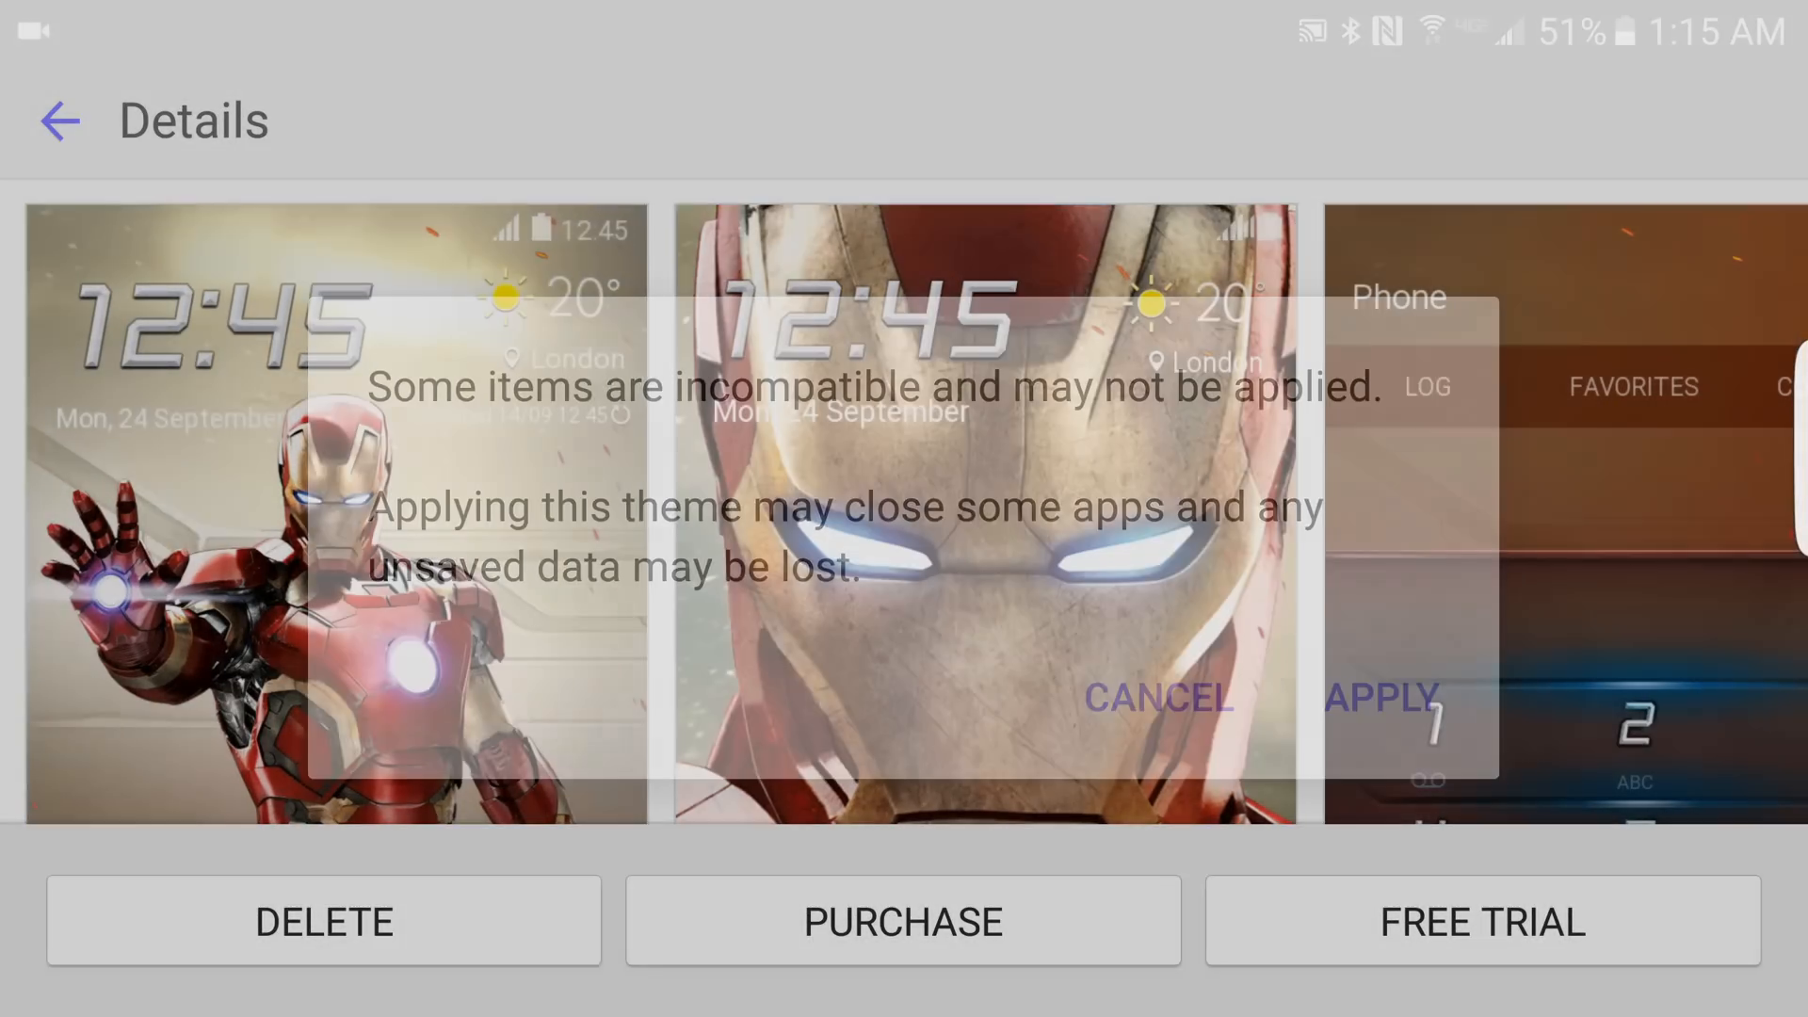
pyautogui.click(1381, 697)
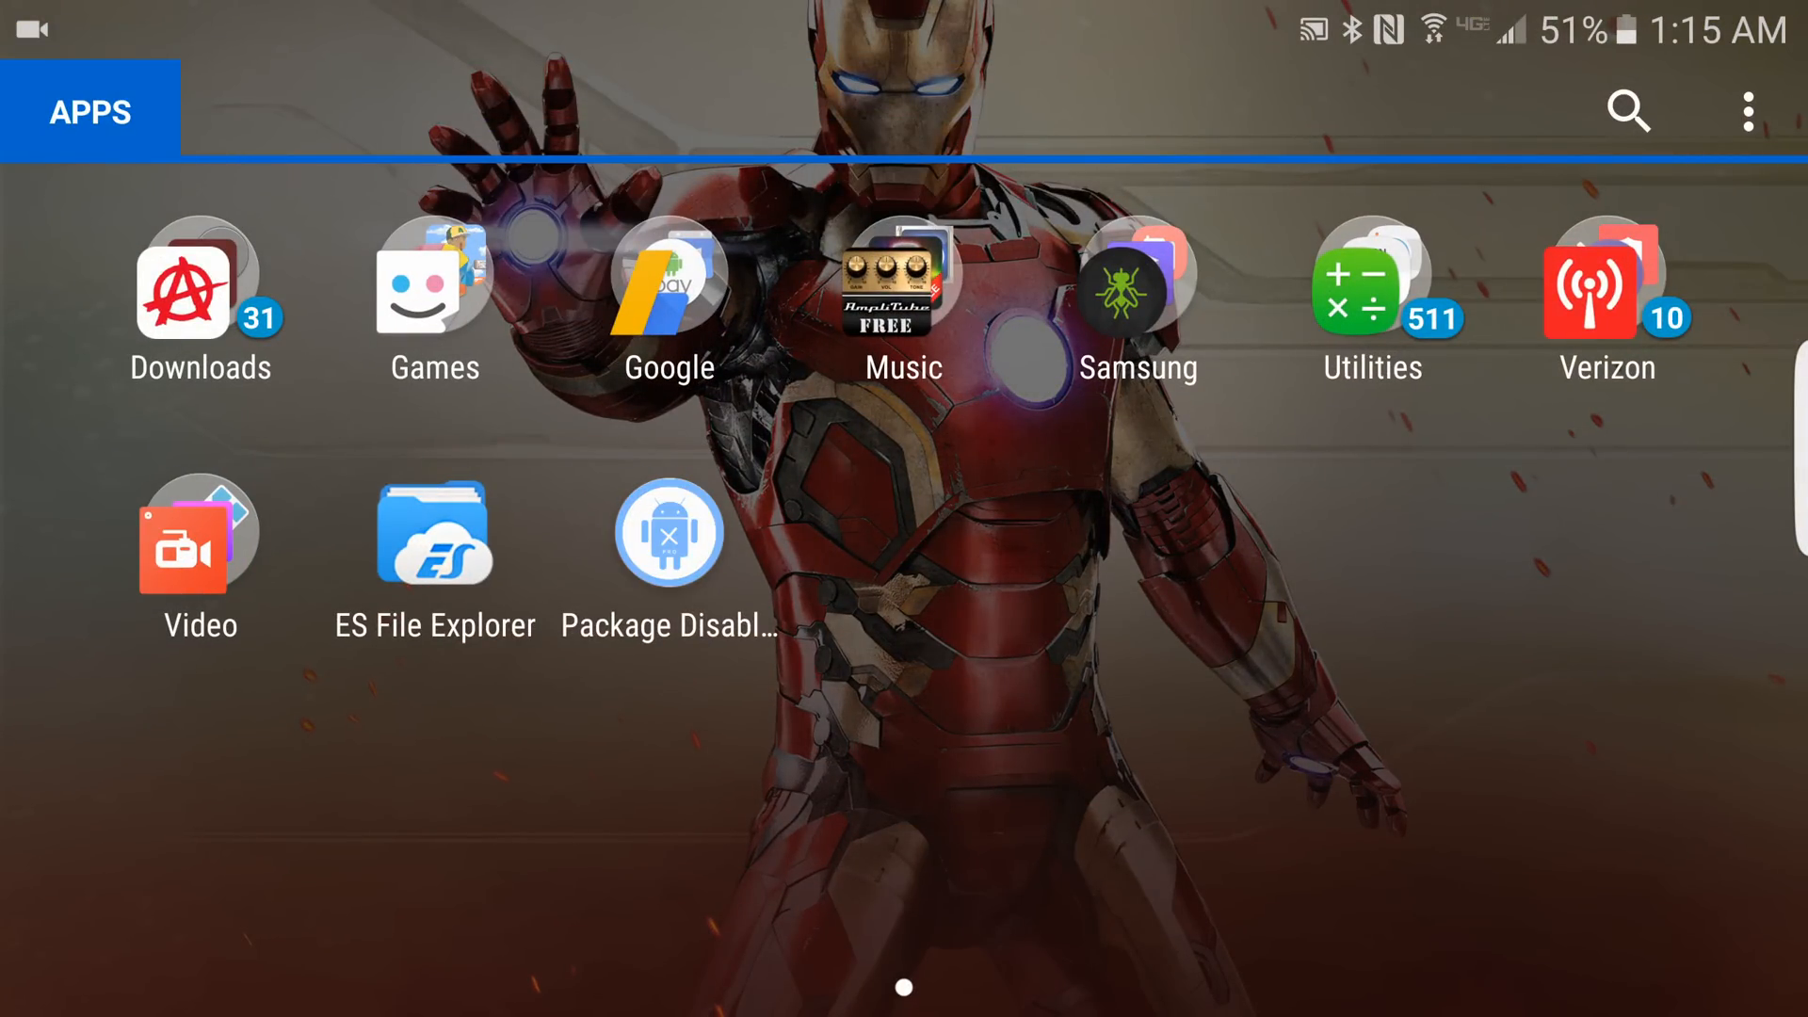
# - Dismiss the Edge screen error and export the disabled packages to an xml file
pyautogui.click(667, 537)
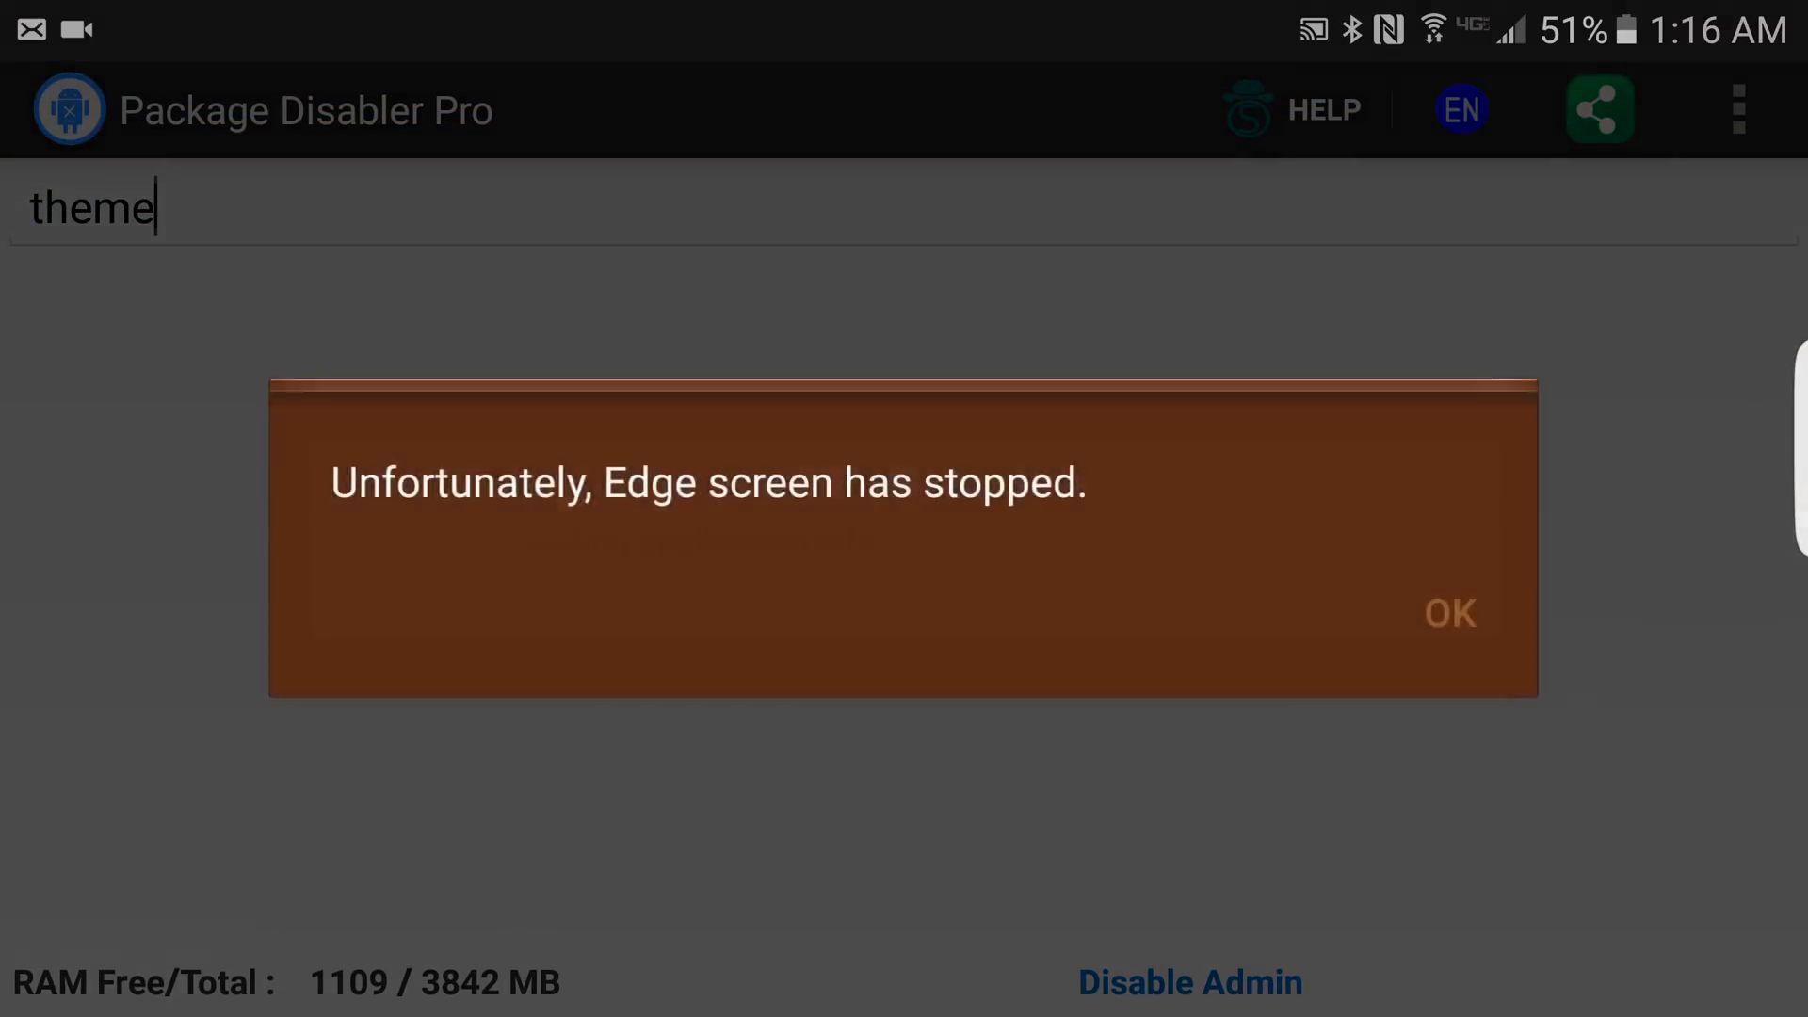
pyautogui.click(1446, 612)
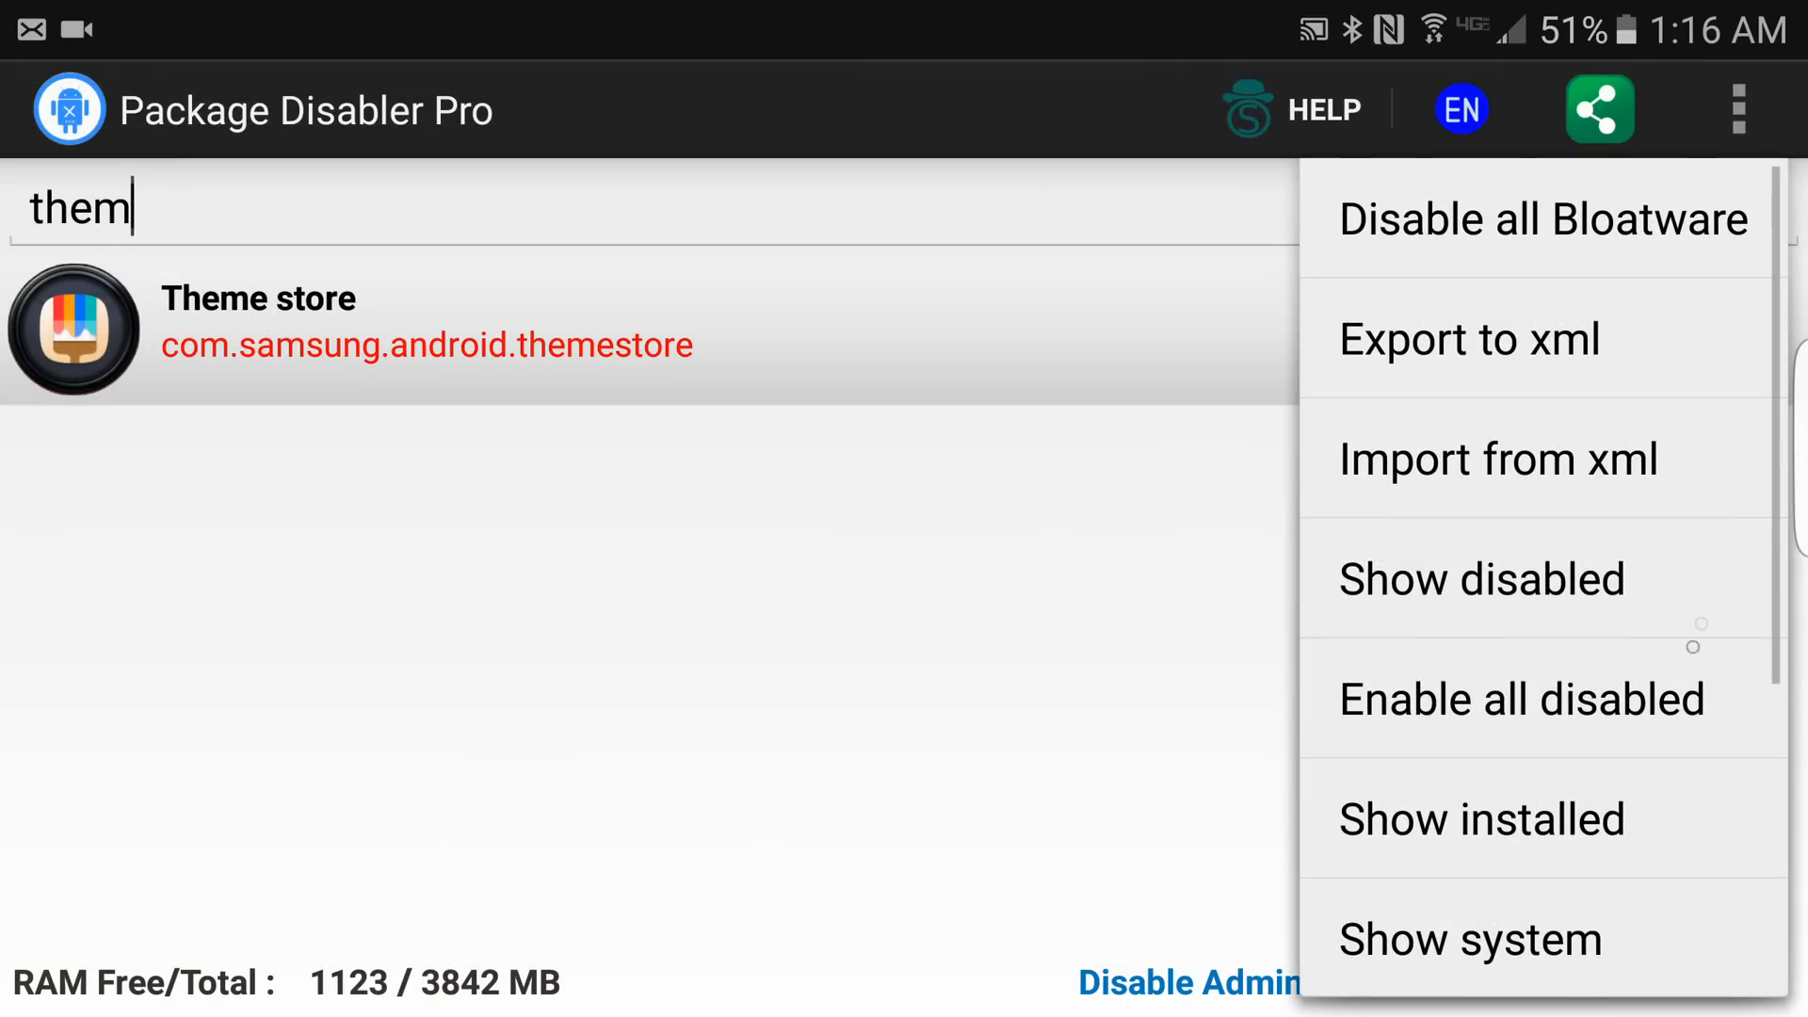
pyautogui.click(1469, 337)
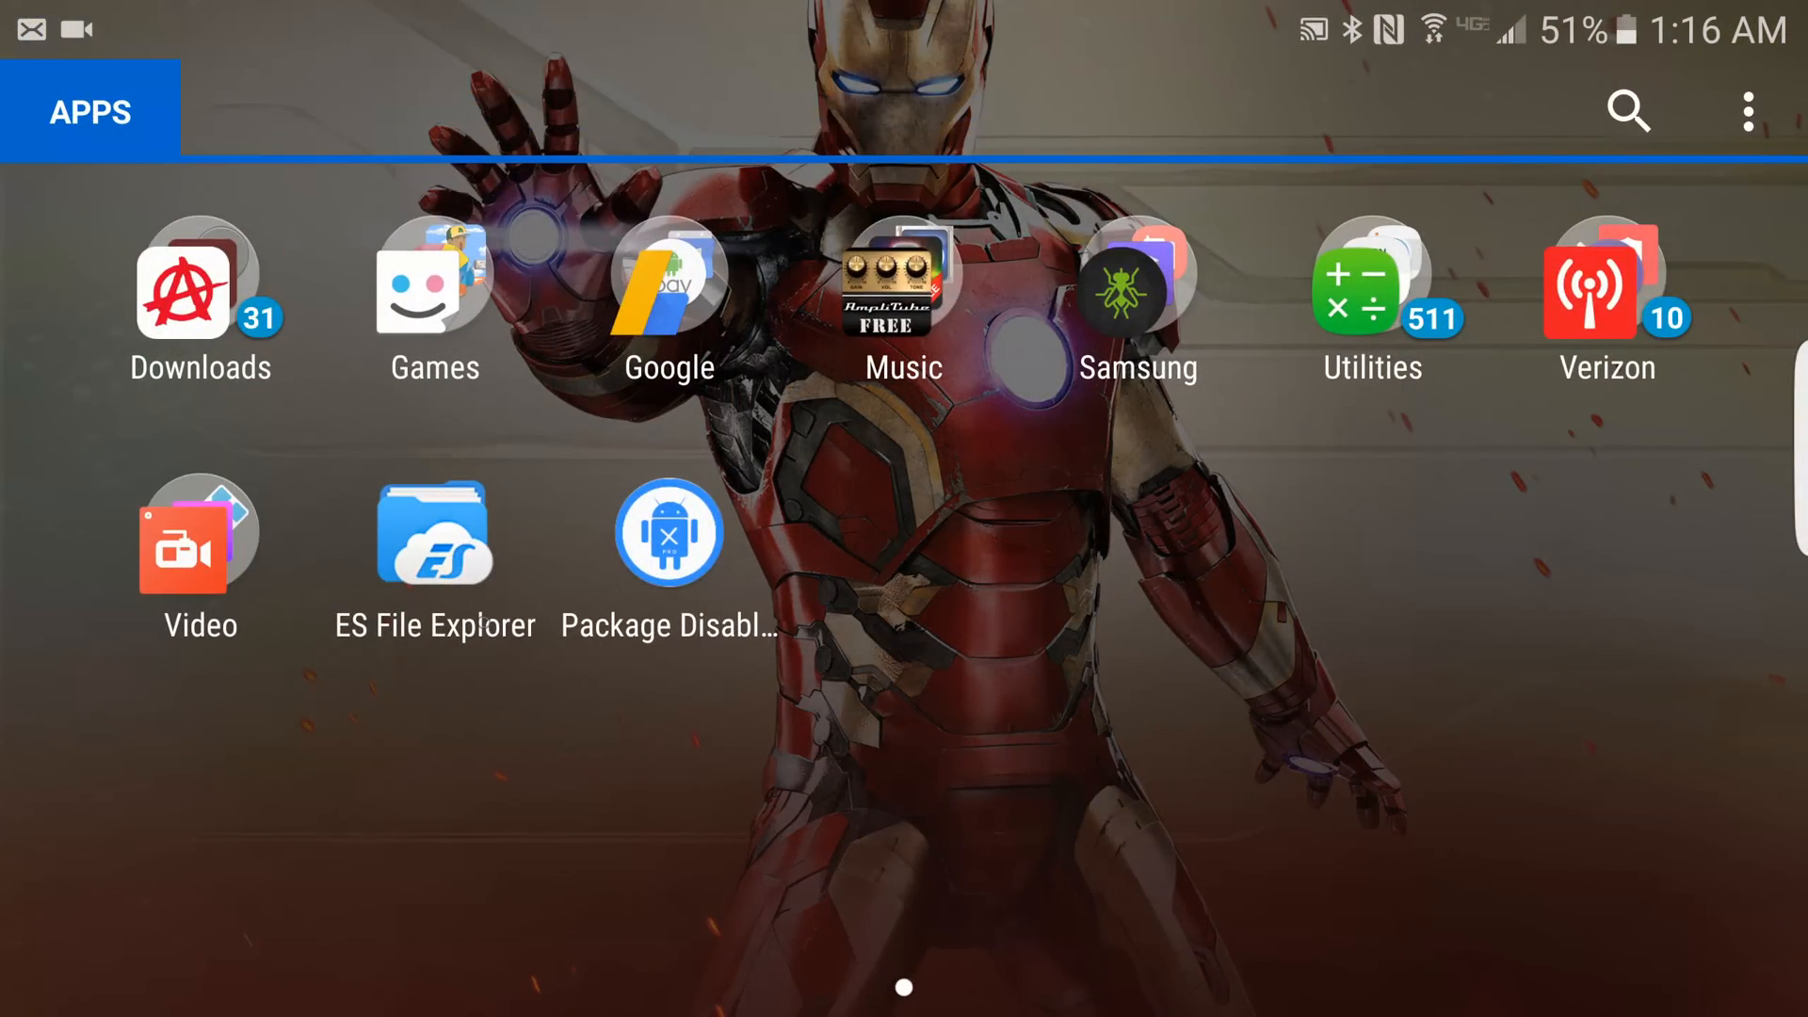
# - In ES File Explorer, open sdcard/disabledpackages.xml with ES Note Editor
pyautogui.click(433, 533)
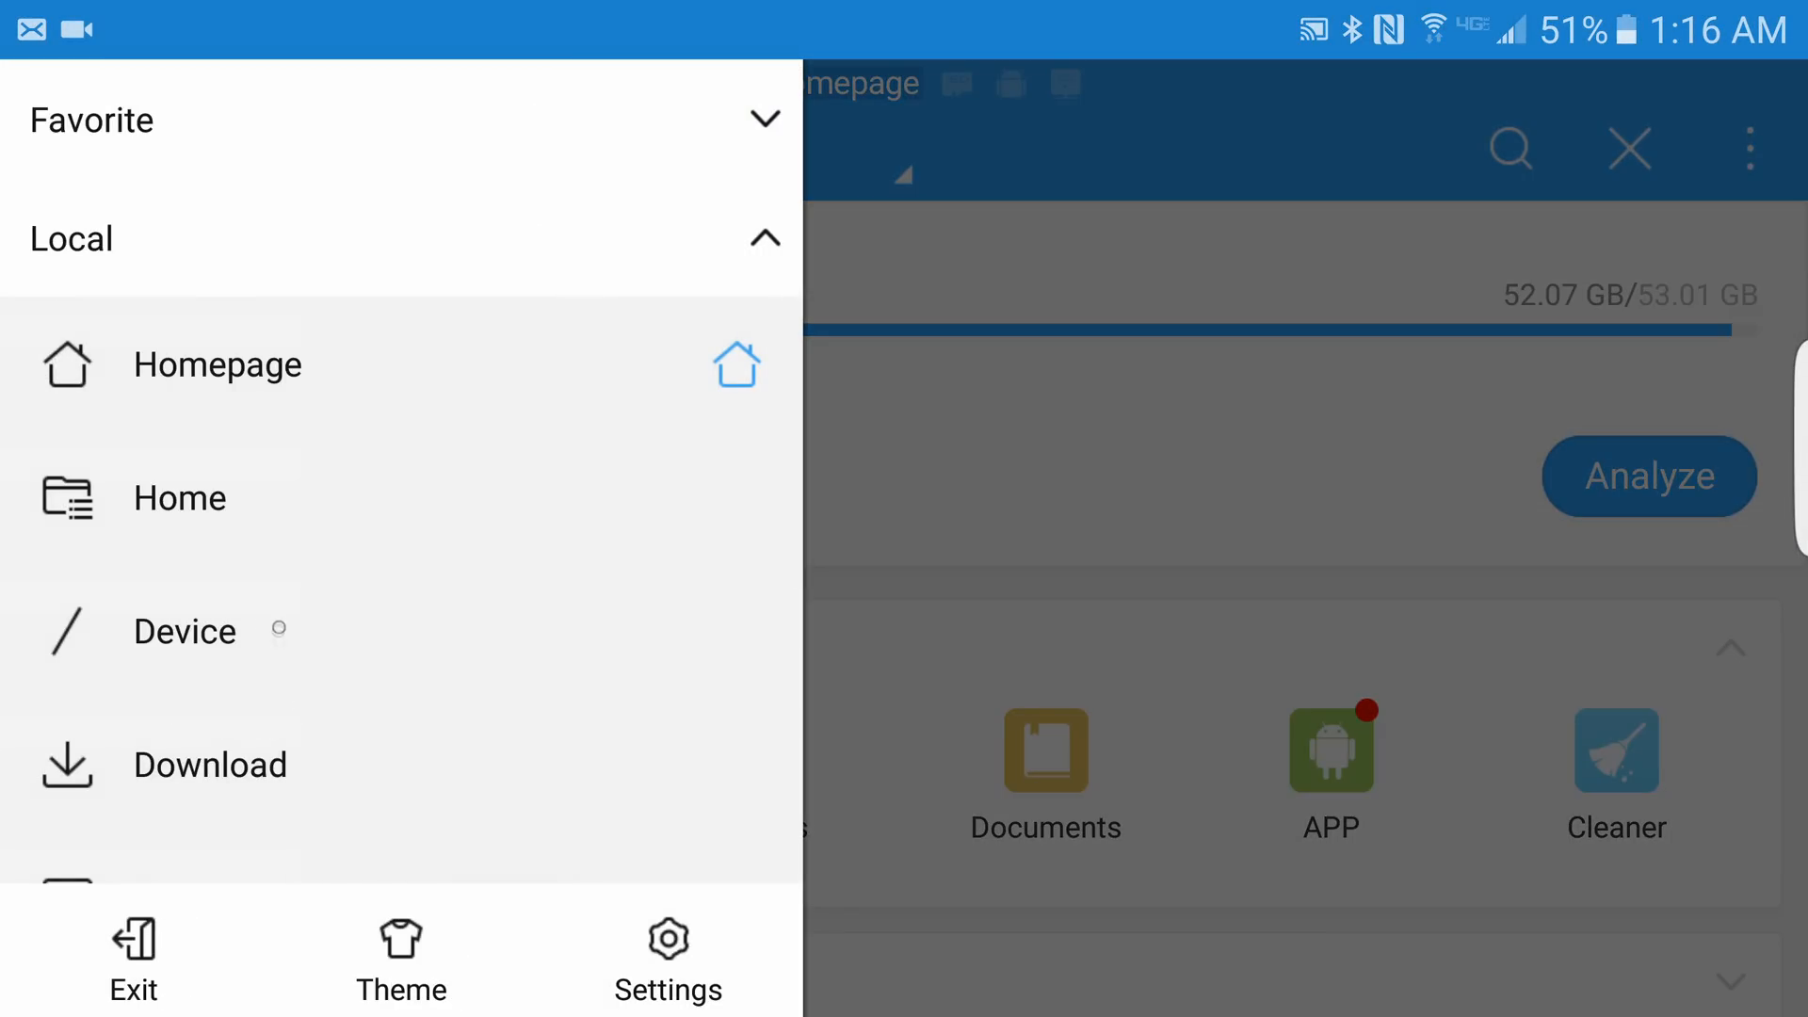
pyautogui.click(183, 631)
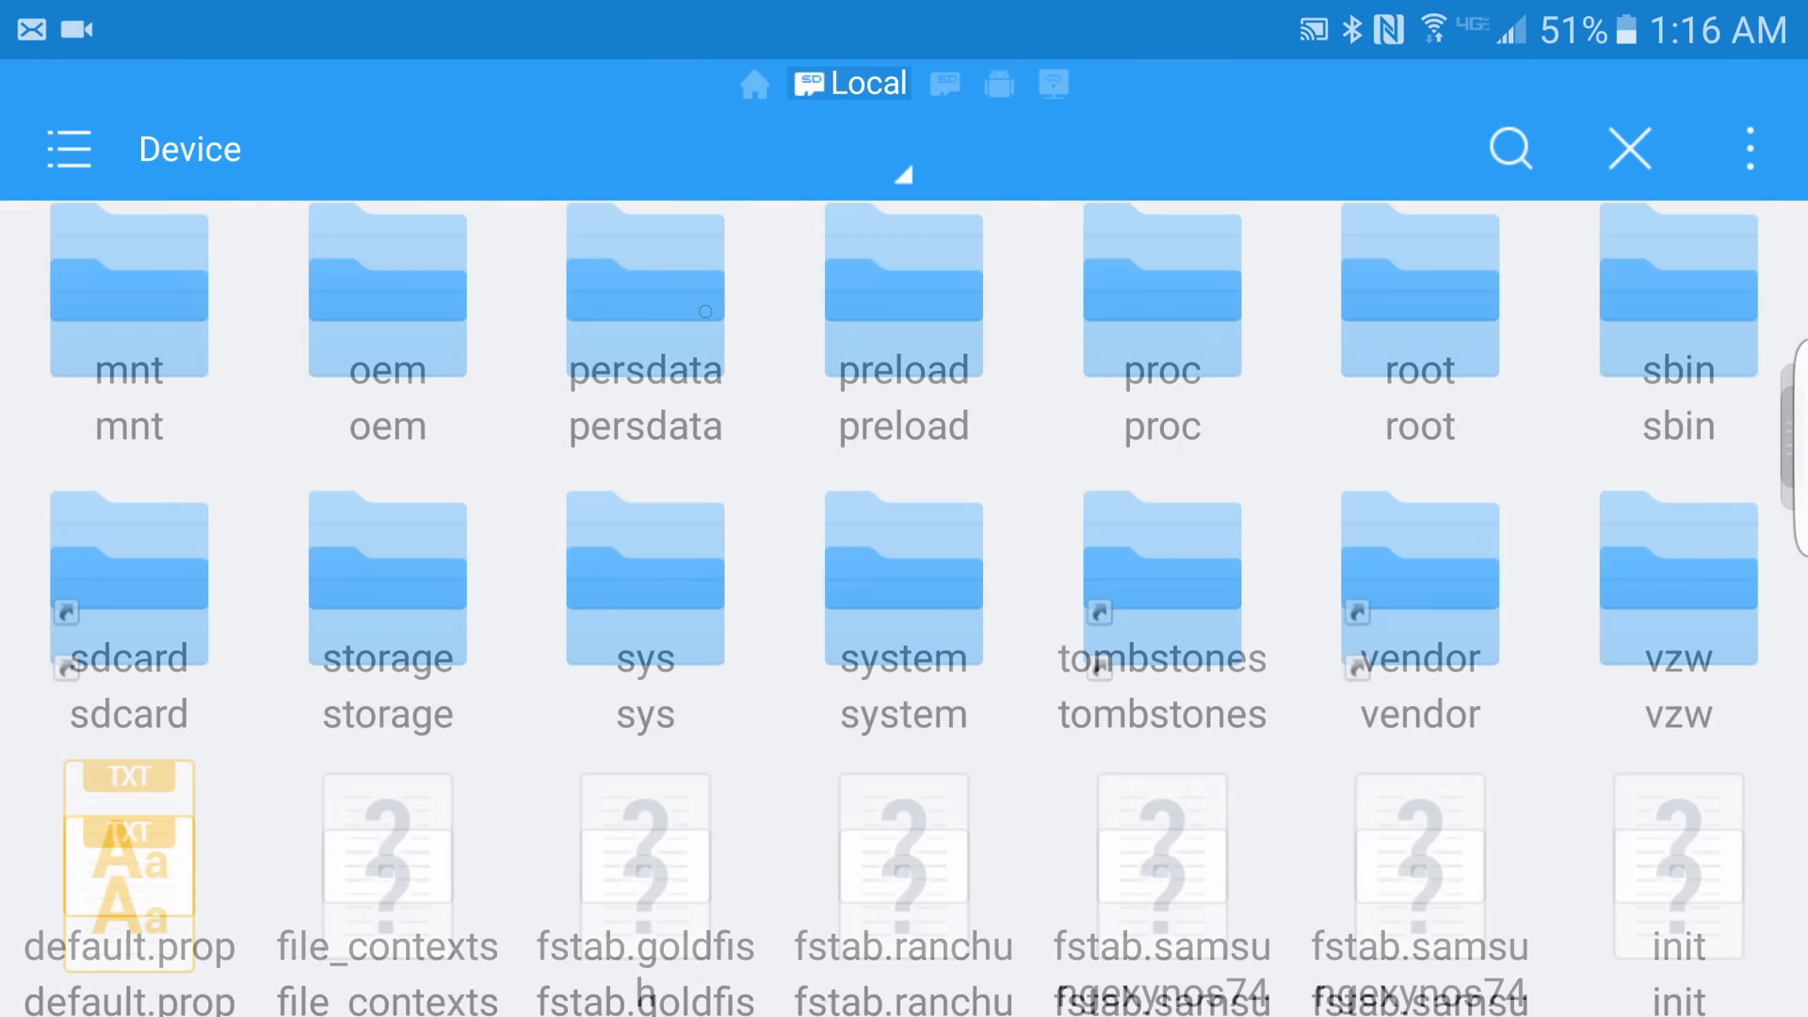
pyautogui.doubleClick(128, 610)
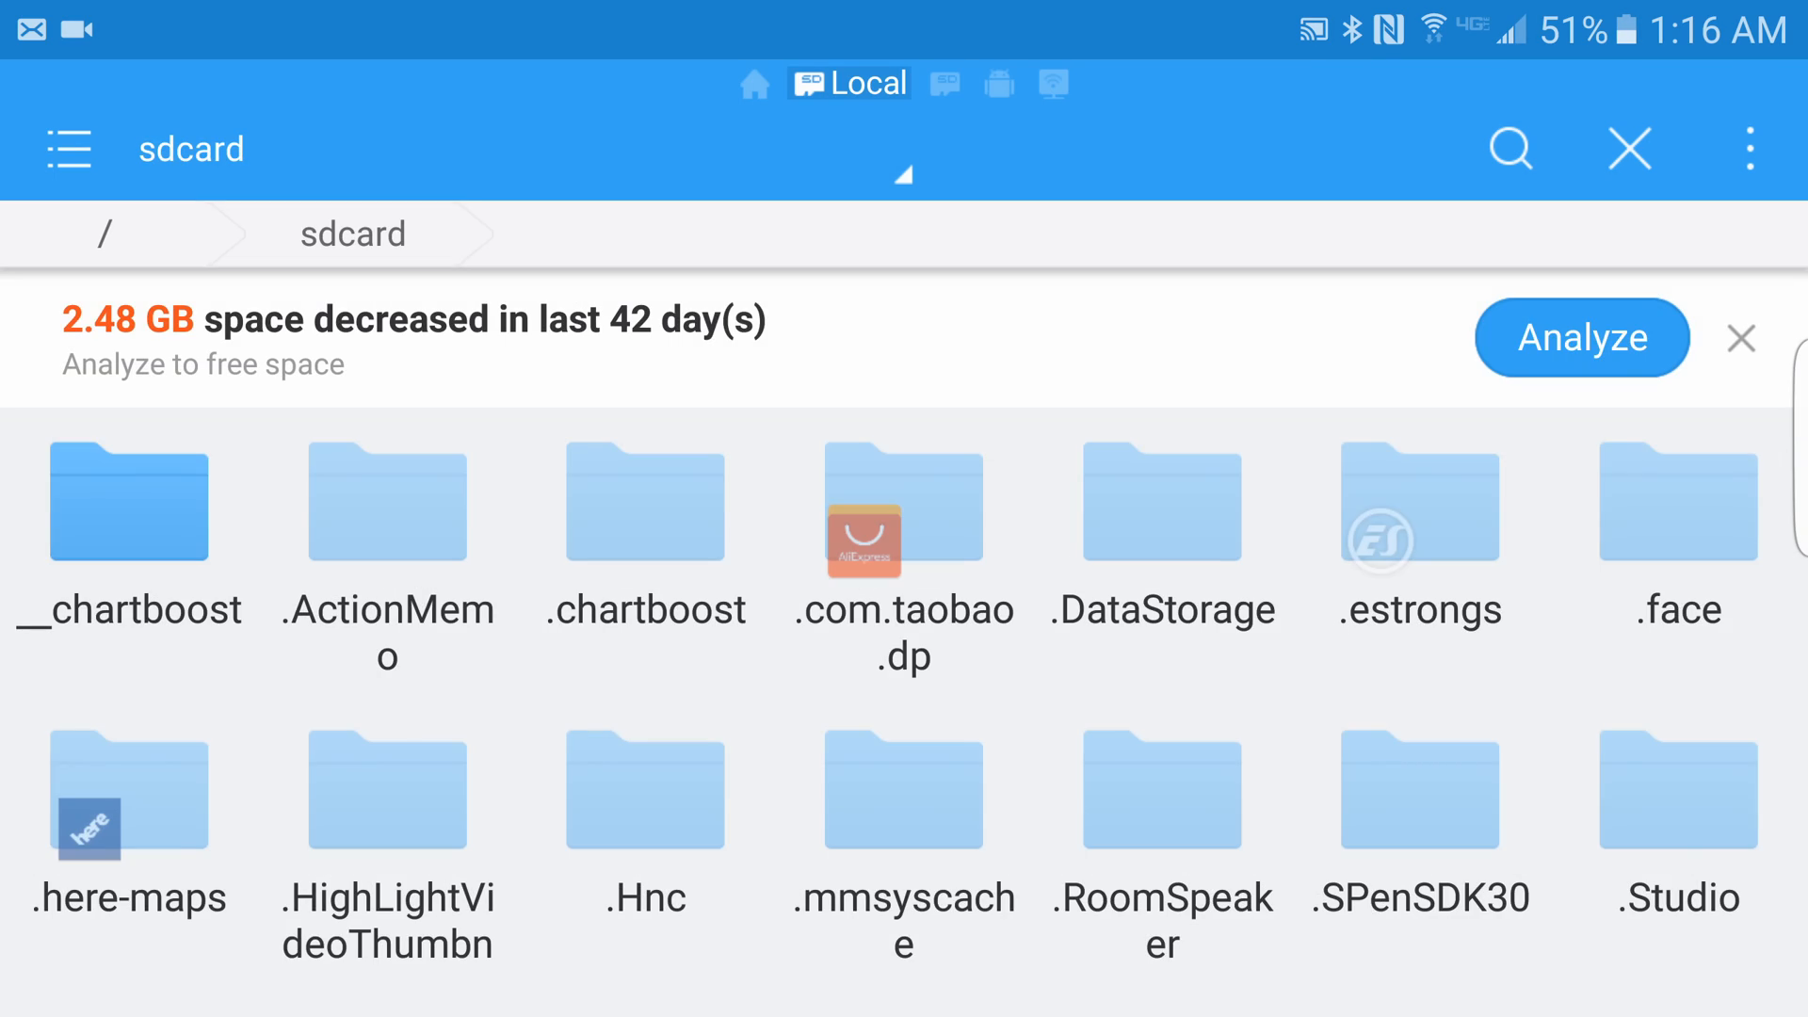
pyautogui.scroll(-3)
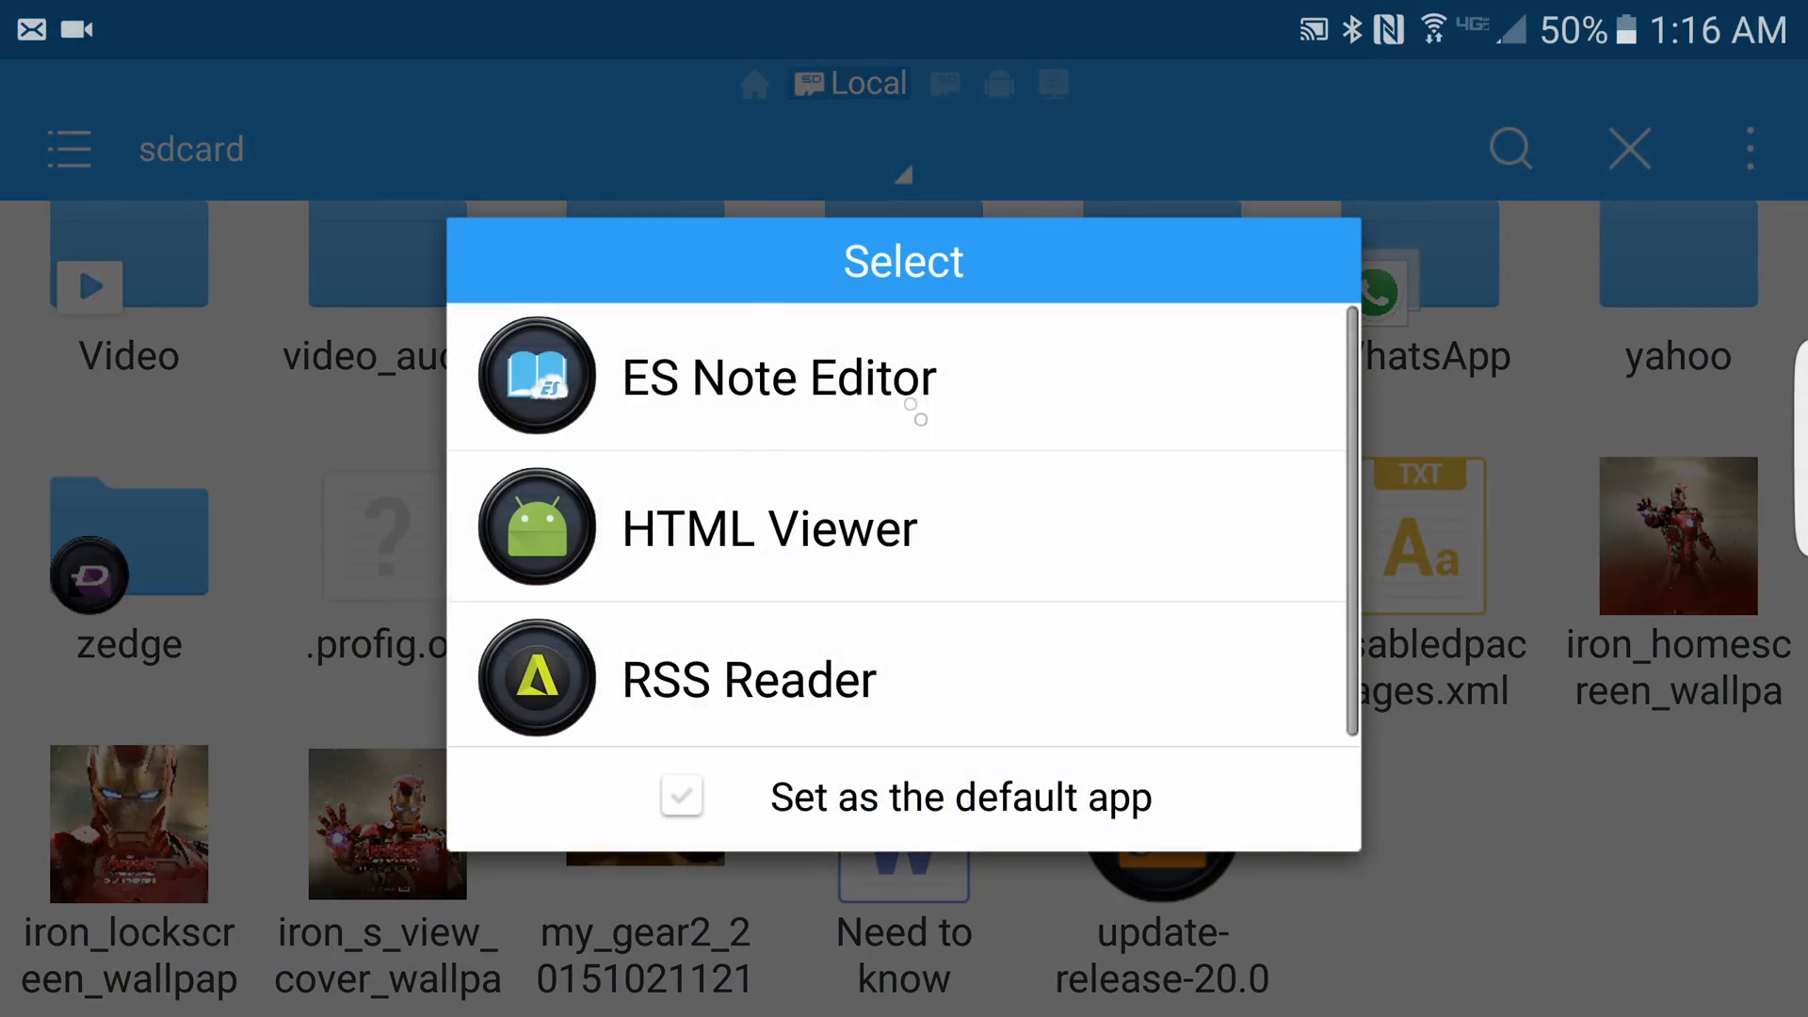
pyautogui.click(770, 528)
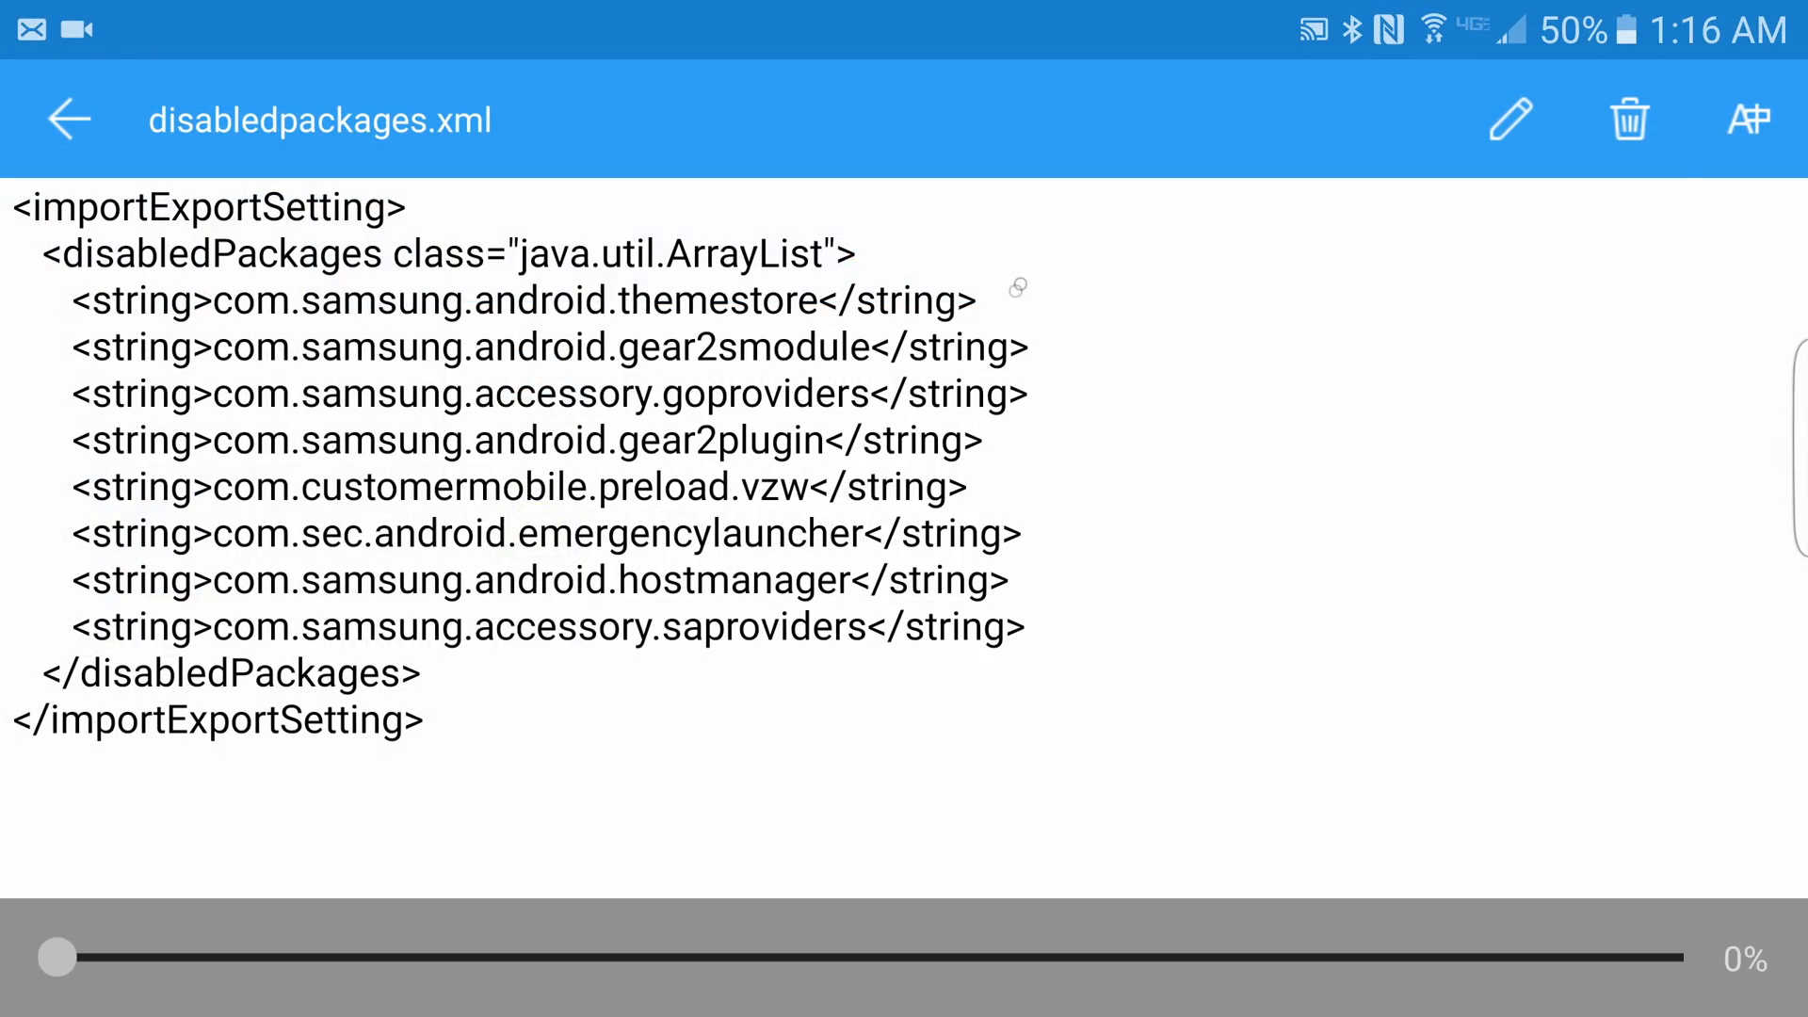
# - Insert <string>com.samsung.android.themecenter</string> after the themestore line and save disabledpackages.xml
pyautogui.click(1509, 118)
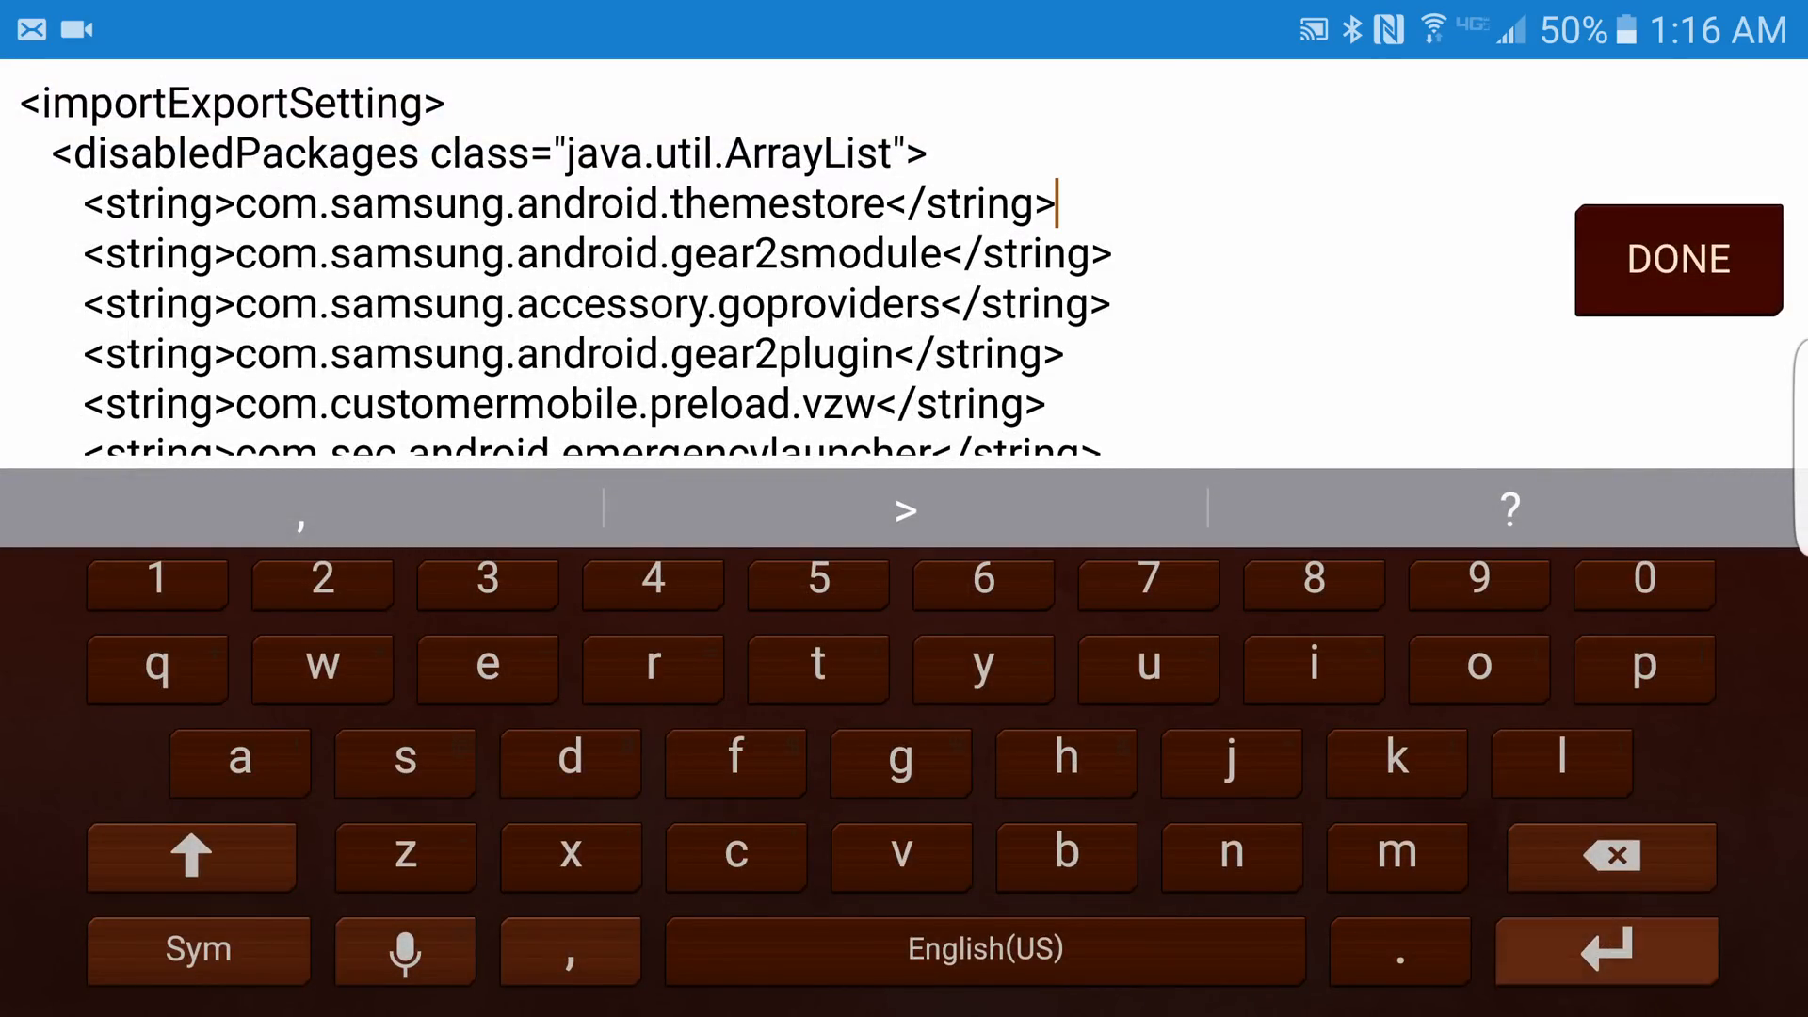
pyautogui.press('enter')
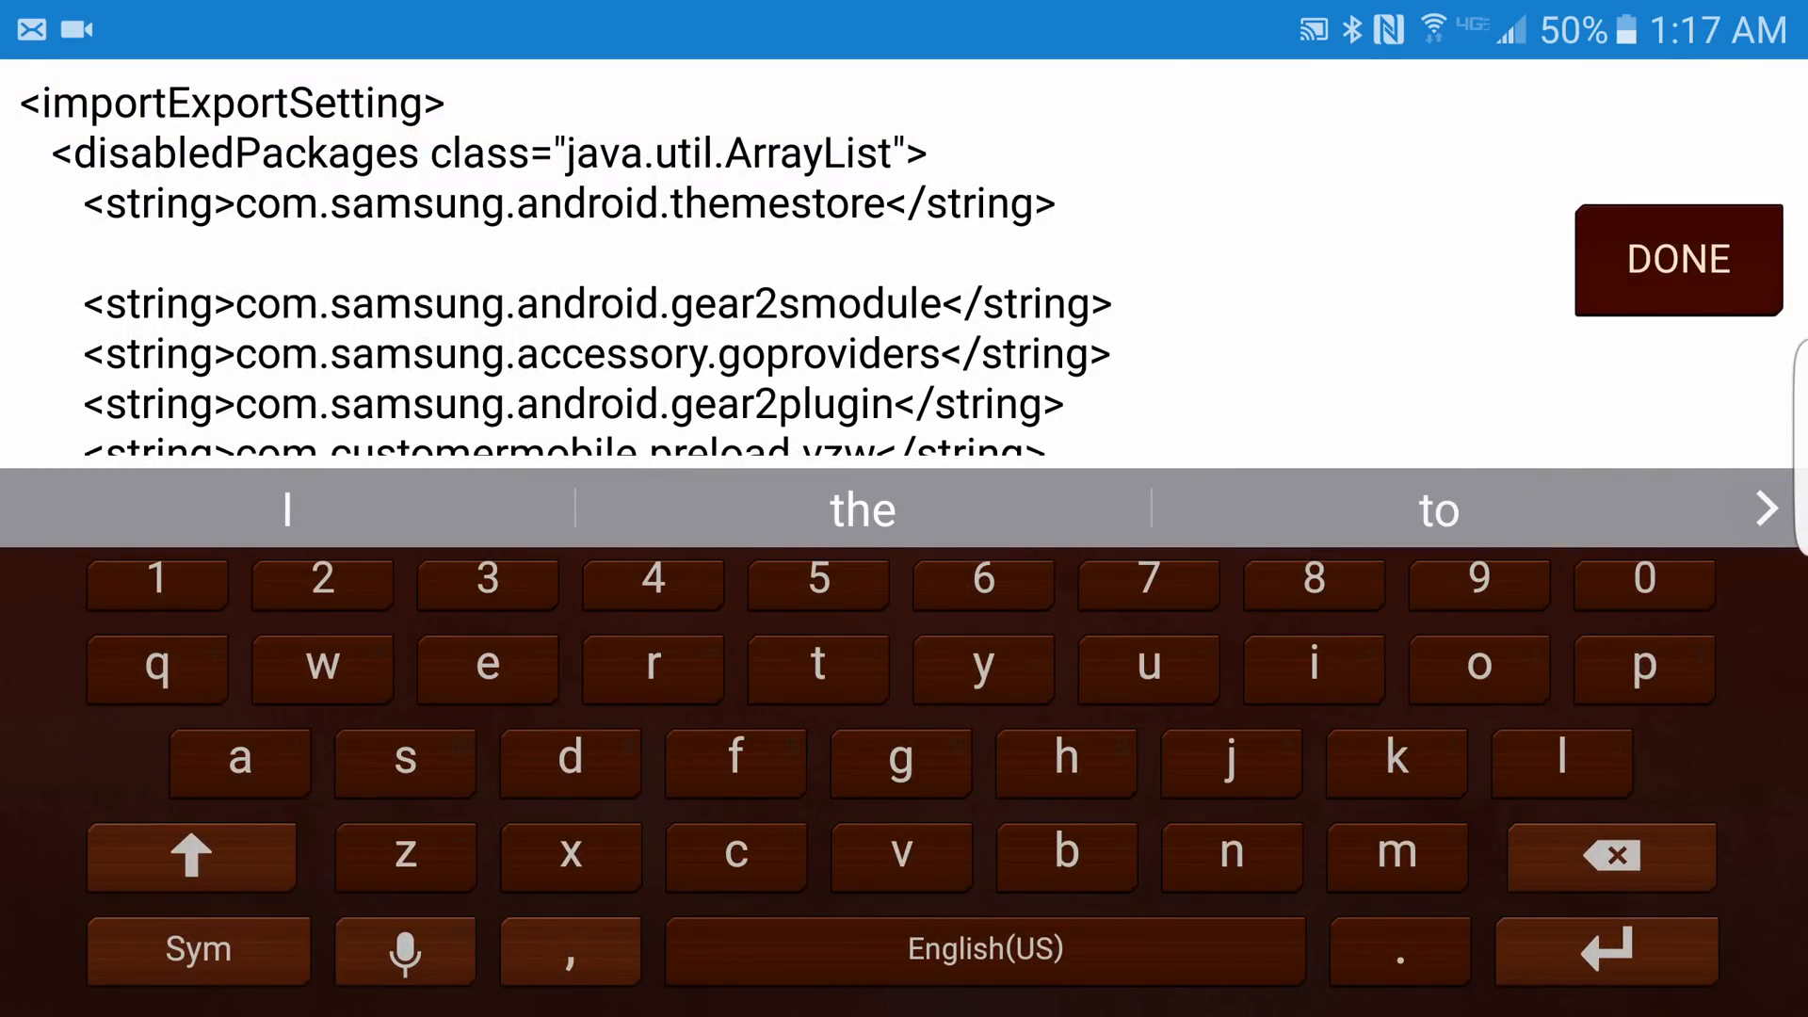
pyautogui.write('<string>com.samsung.android.themecenter</string>')
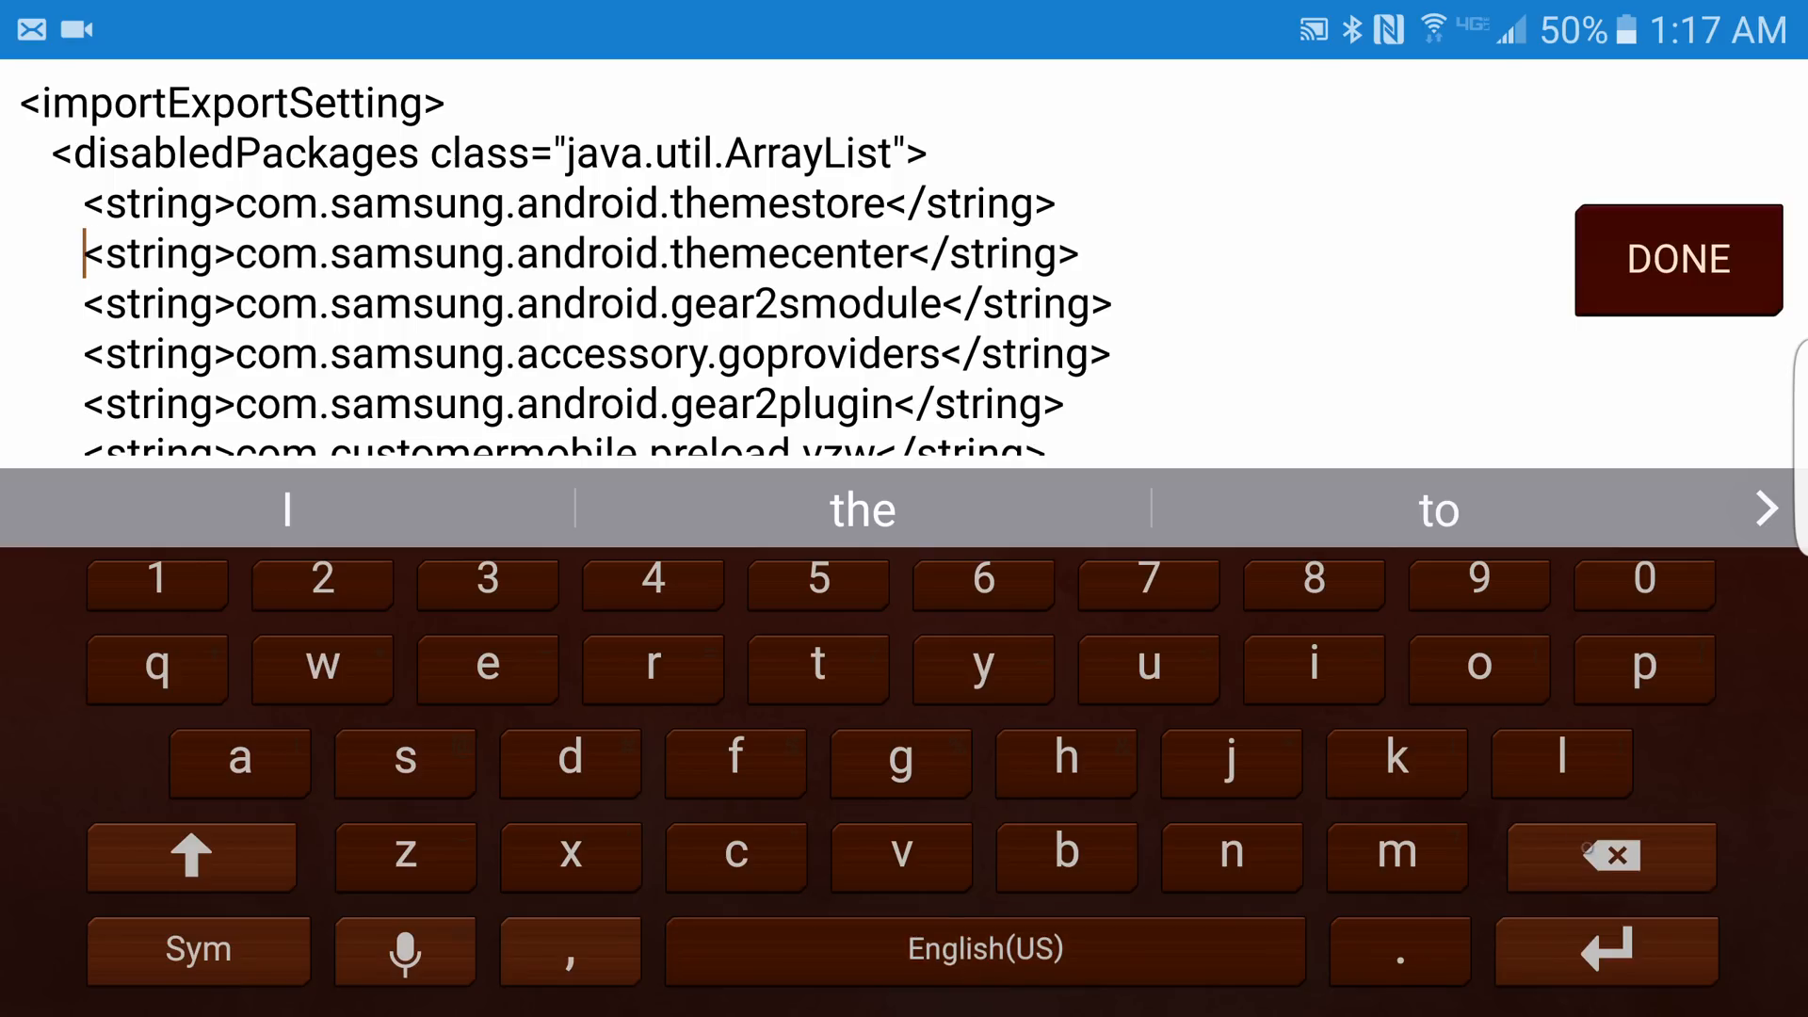
pyautogui.click(1676, 260)
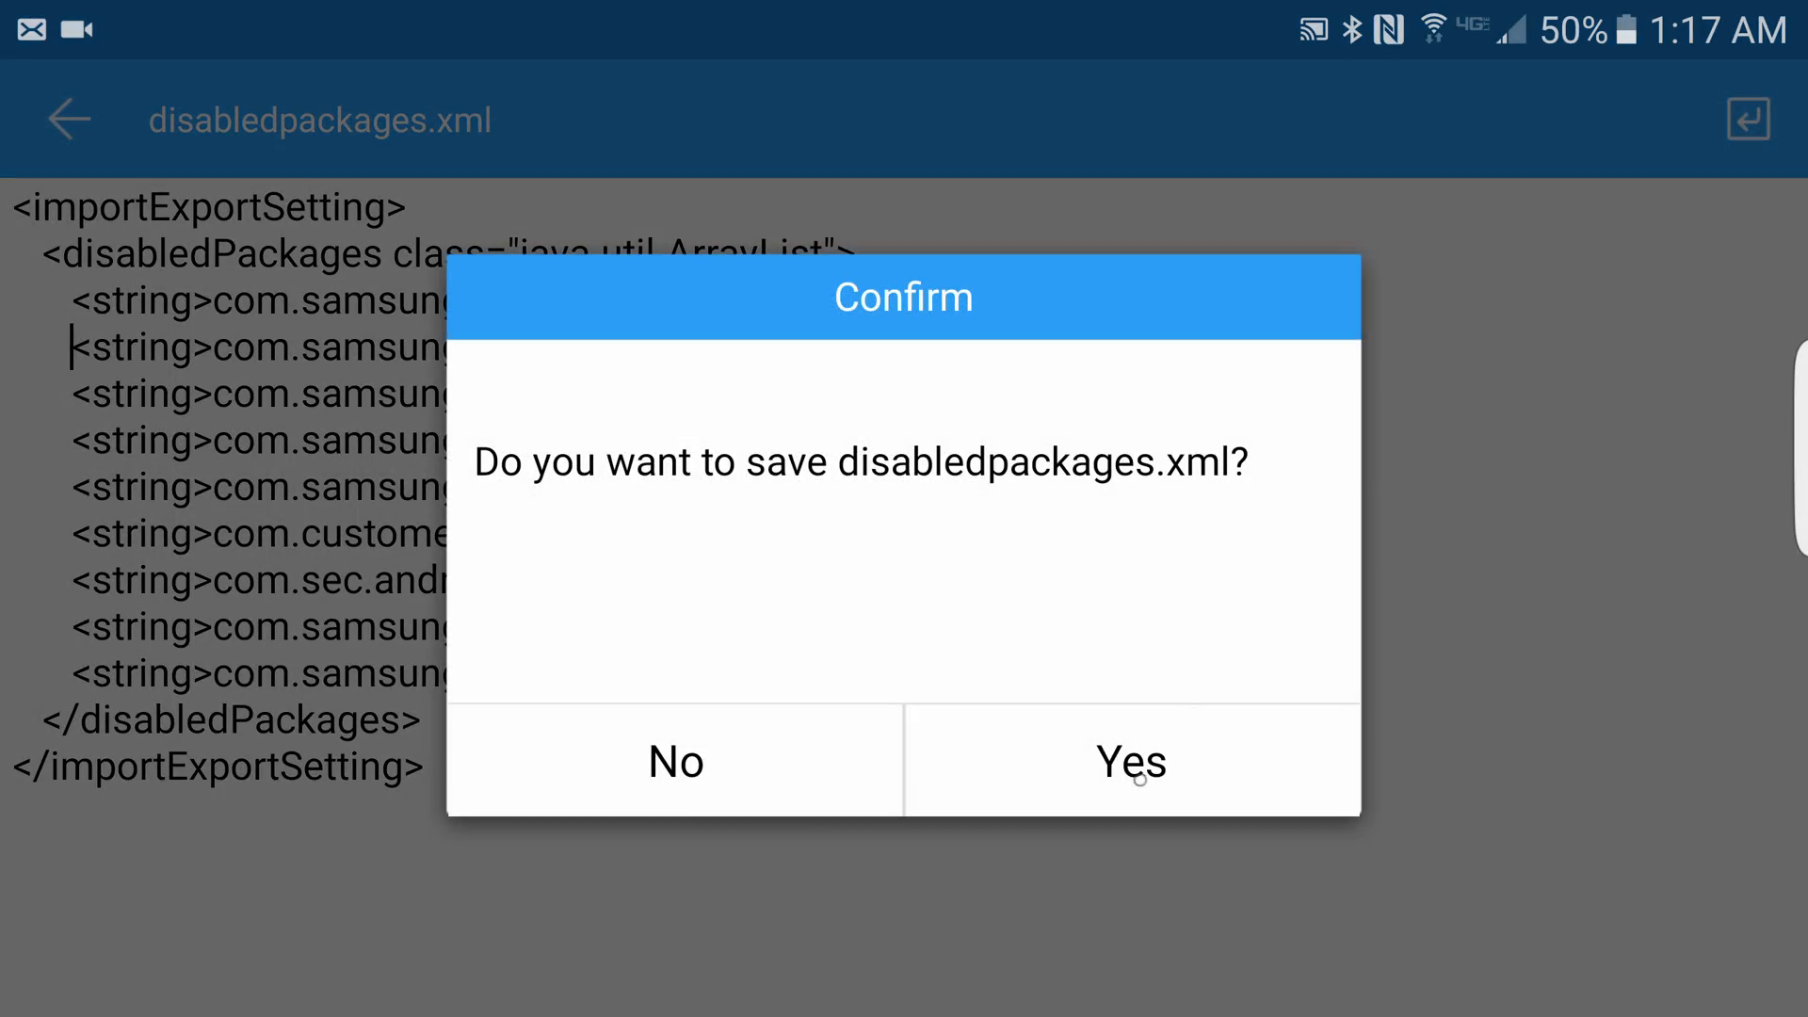
pyautogui.click(1130, 760)
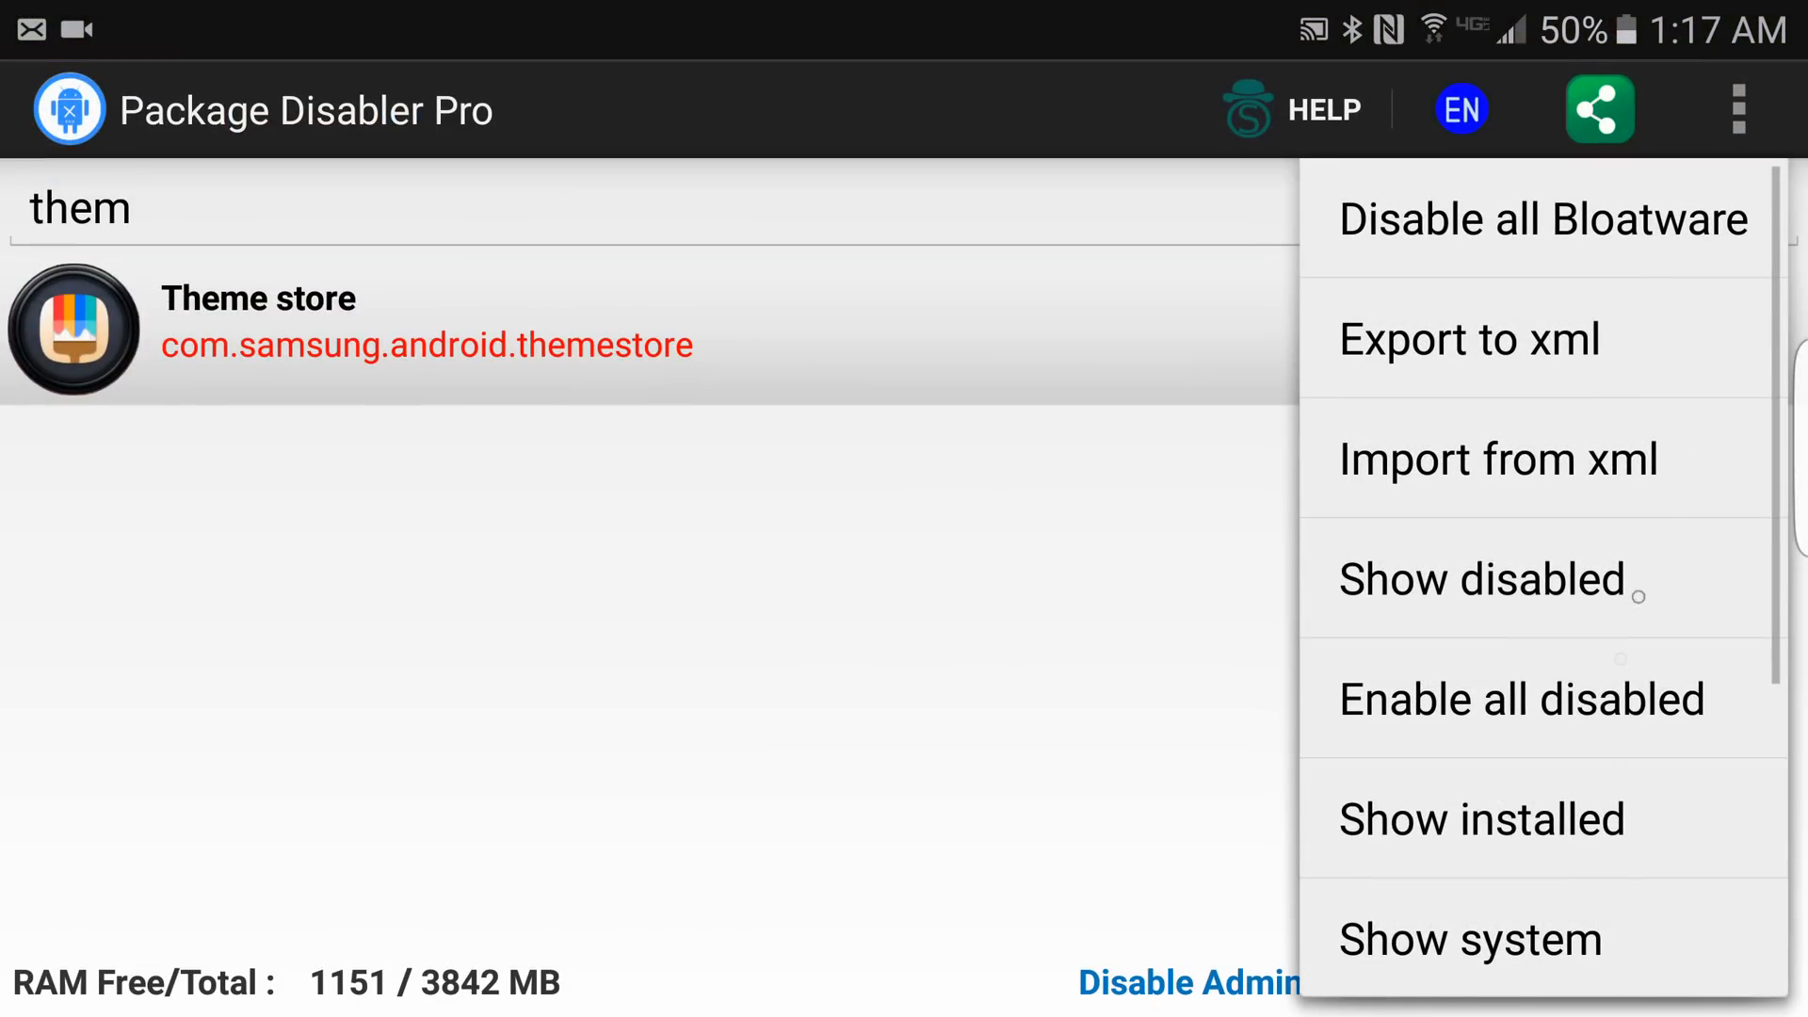
# - Import /sdcard/disabledpackages.xml and acknowledge that 9 packages were disabled
pyautogui.click(1497, 457)
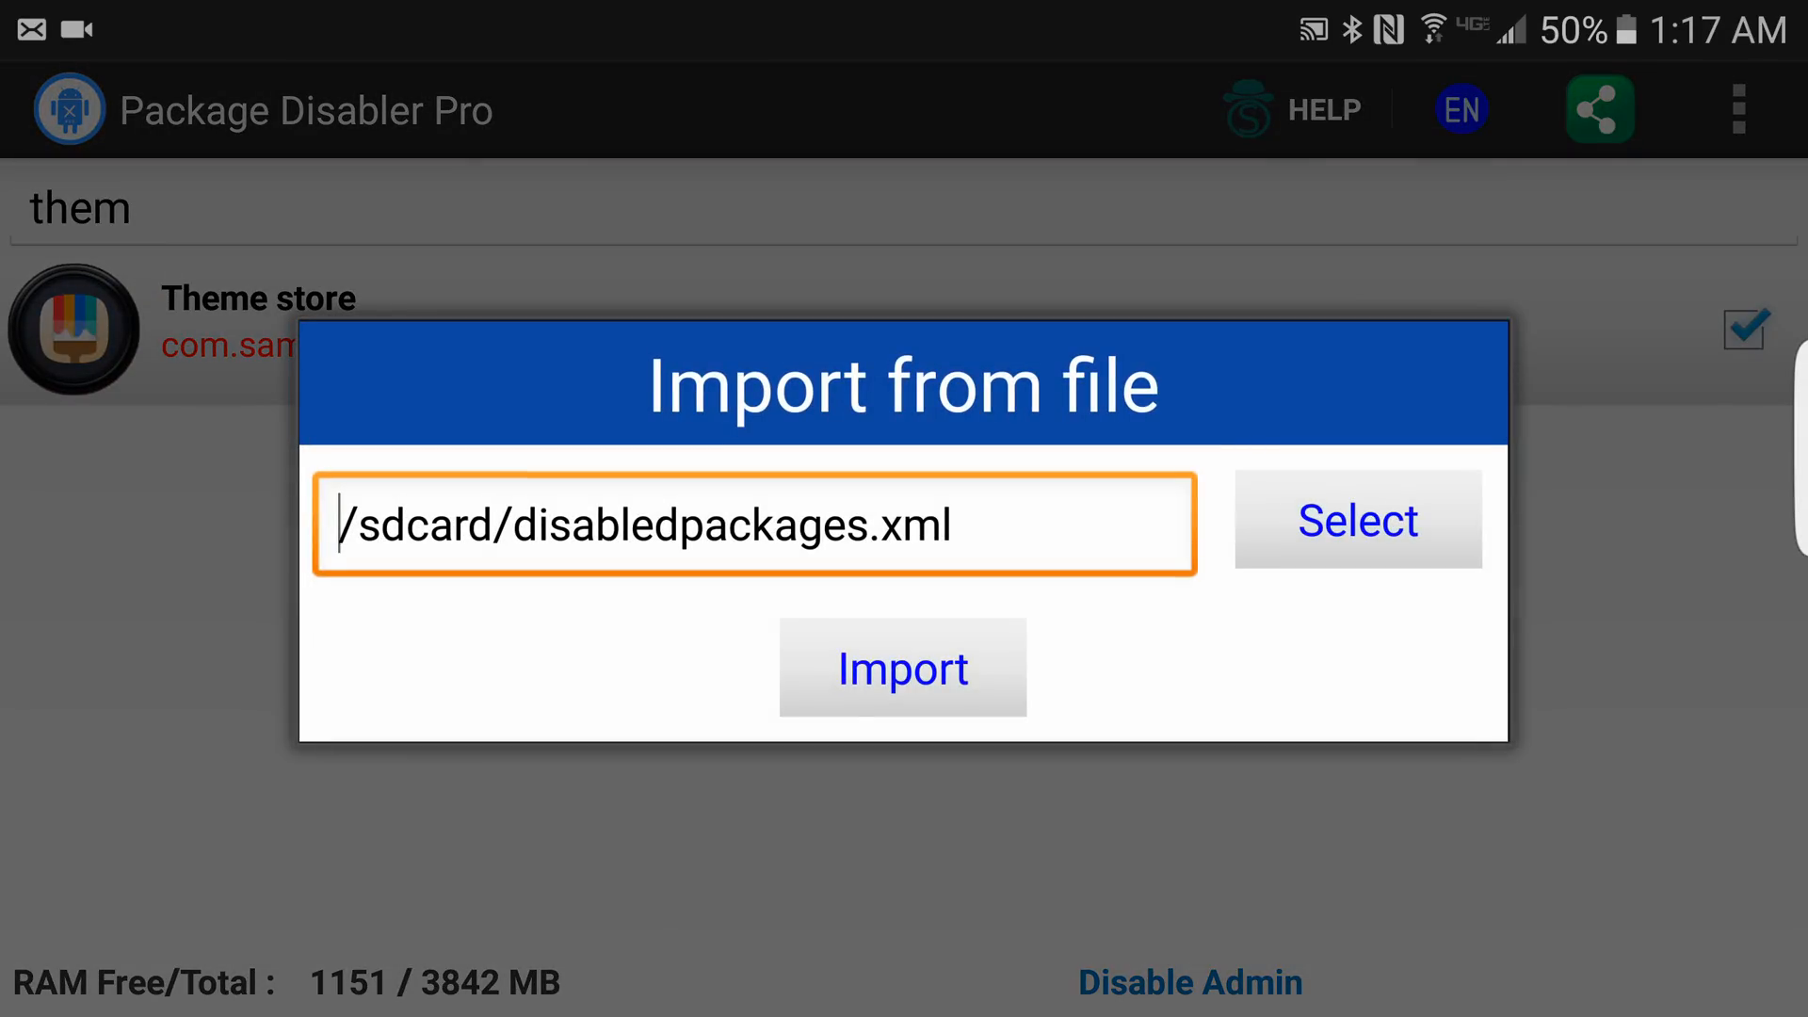
pyautogui.click(902, 666)
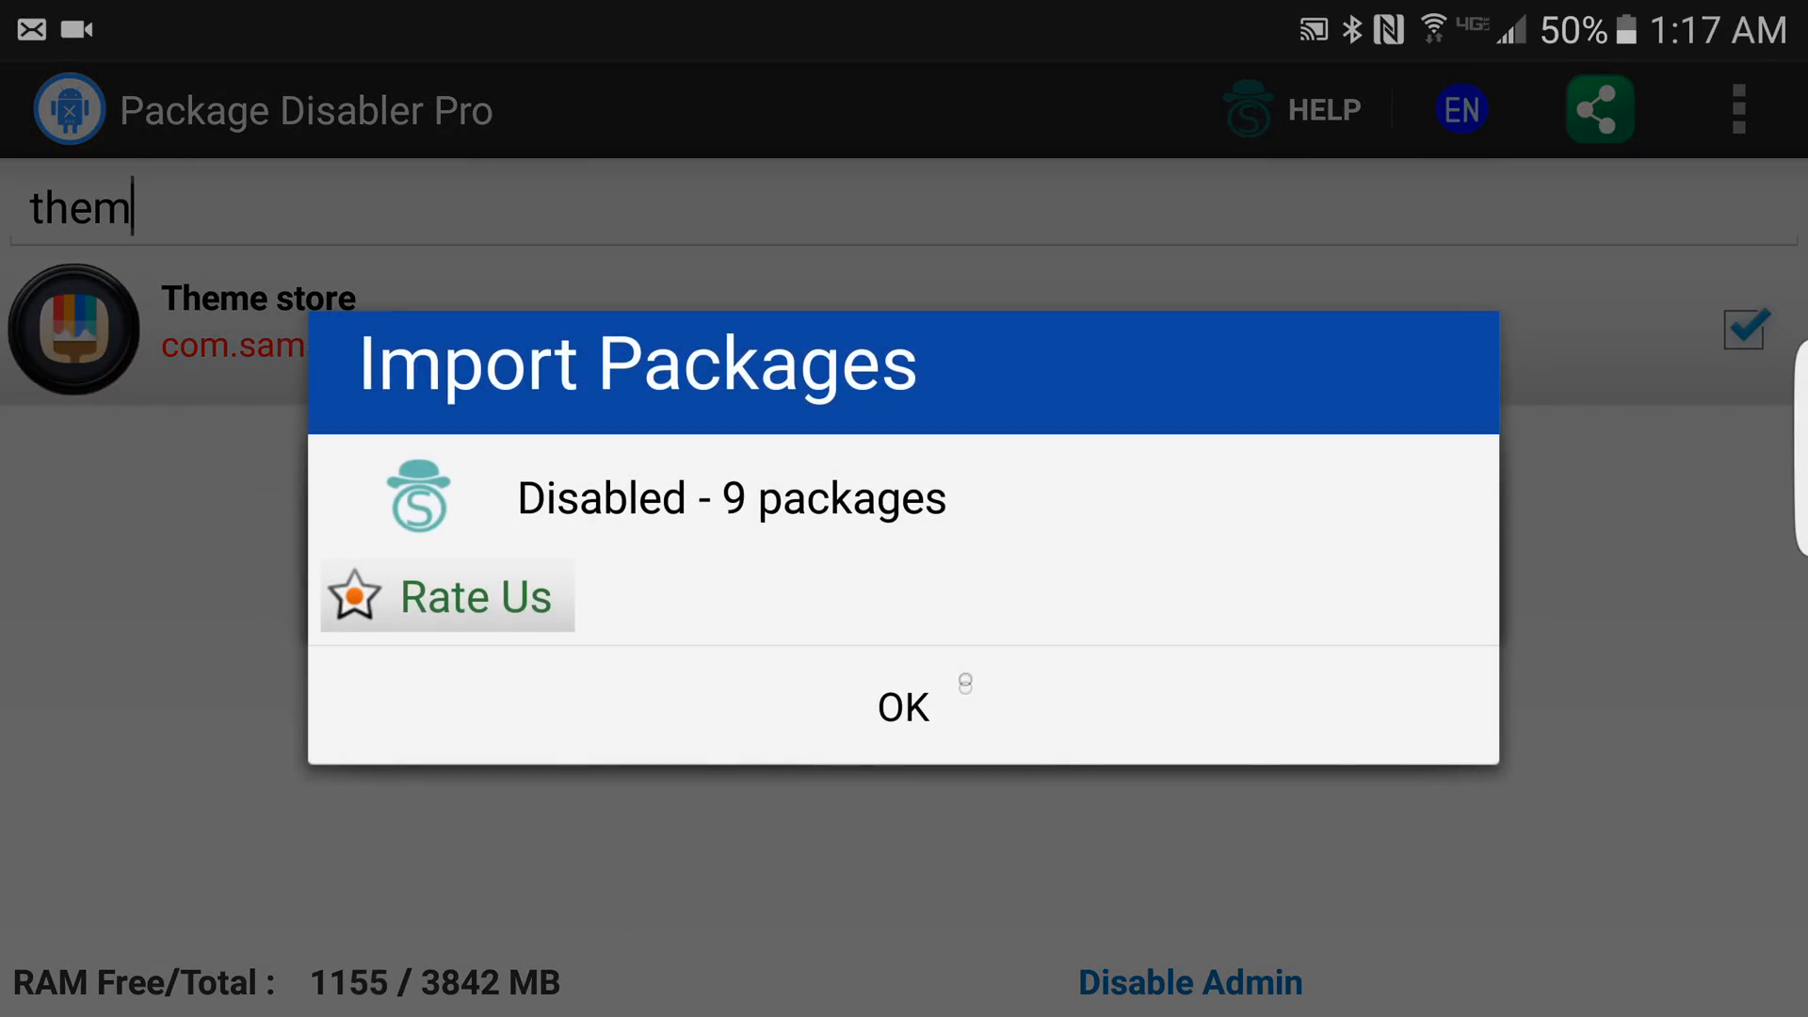
pyautogui.click(904, 706)
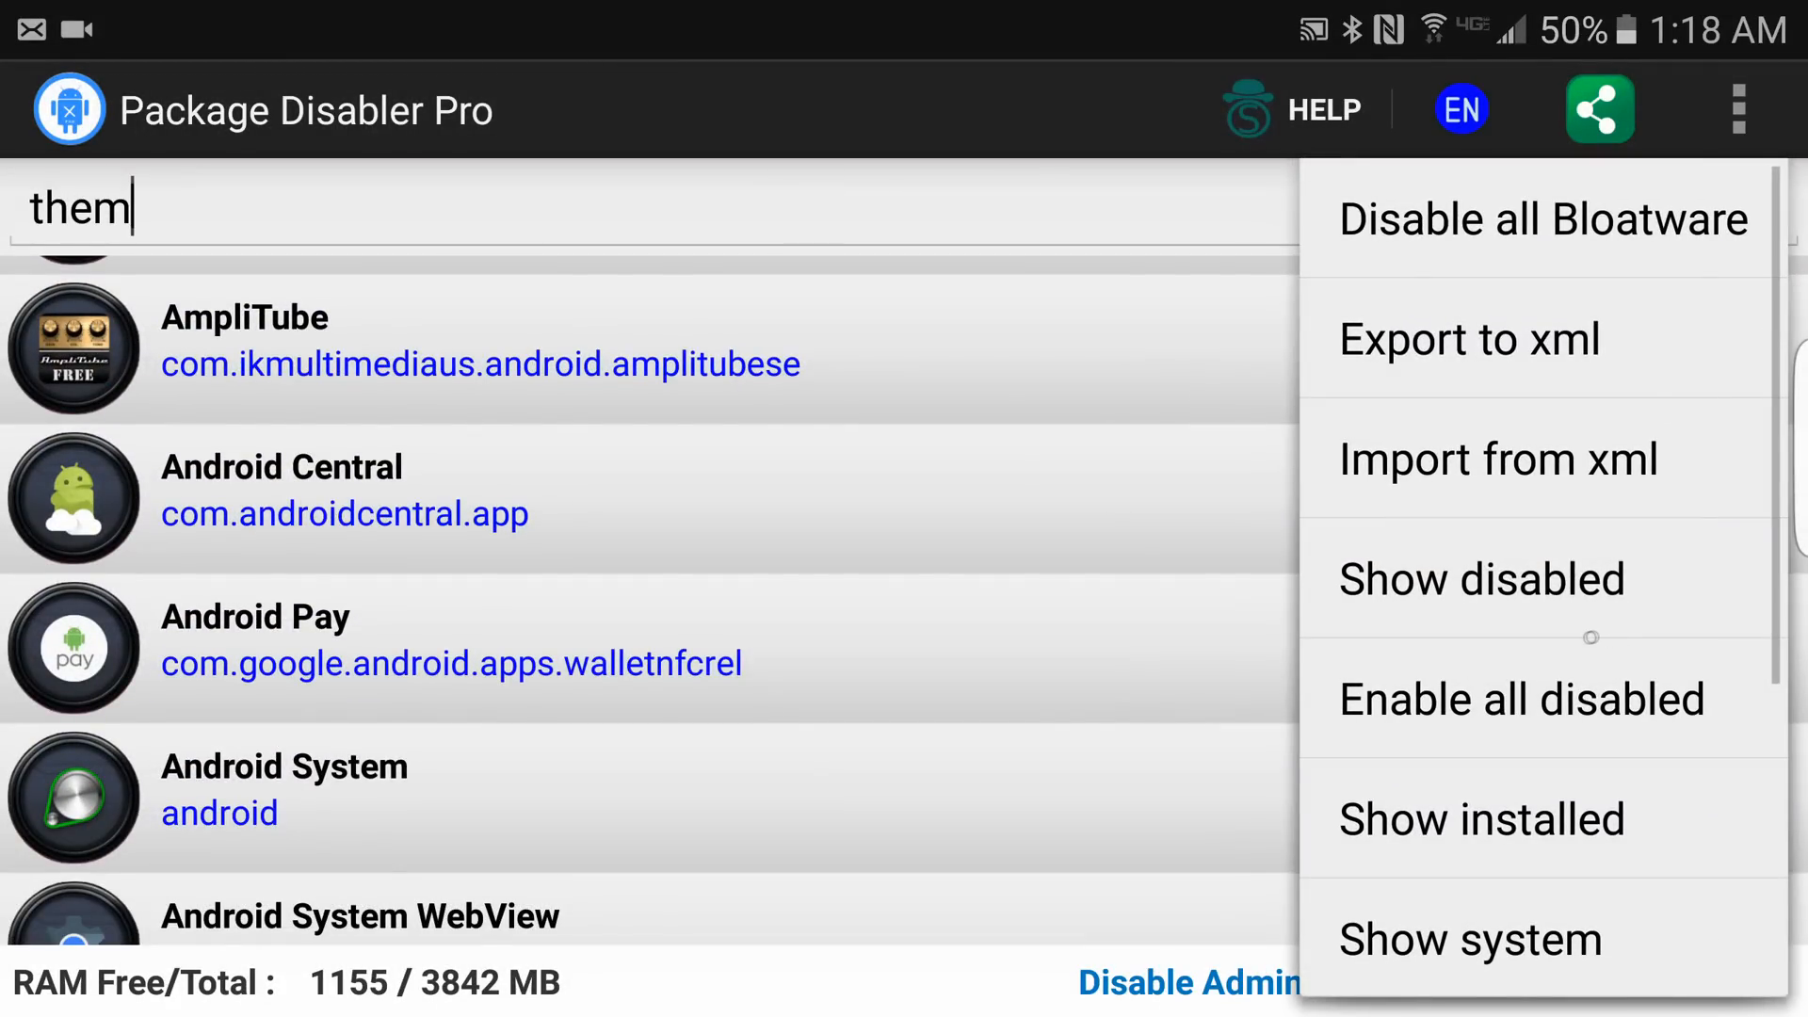
# - Show only disabled packages and scroll to Theme store and Themes (com.samsung.android.themecenter)
pyautogui.click(1482, 578)
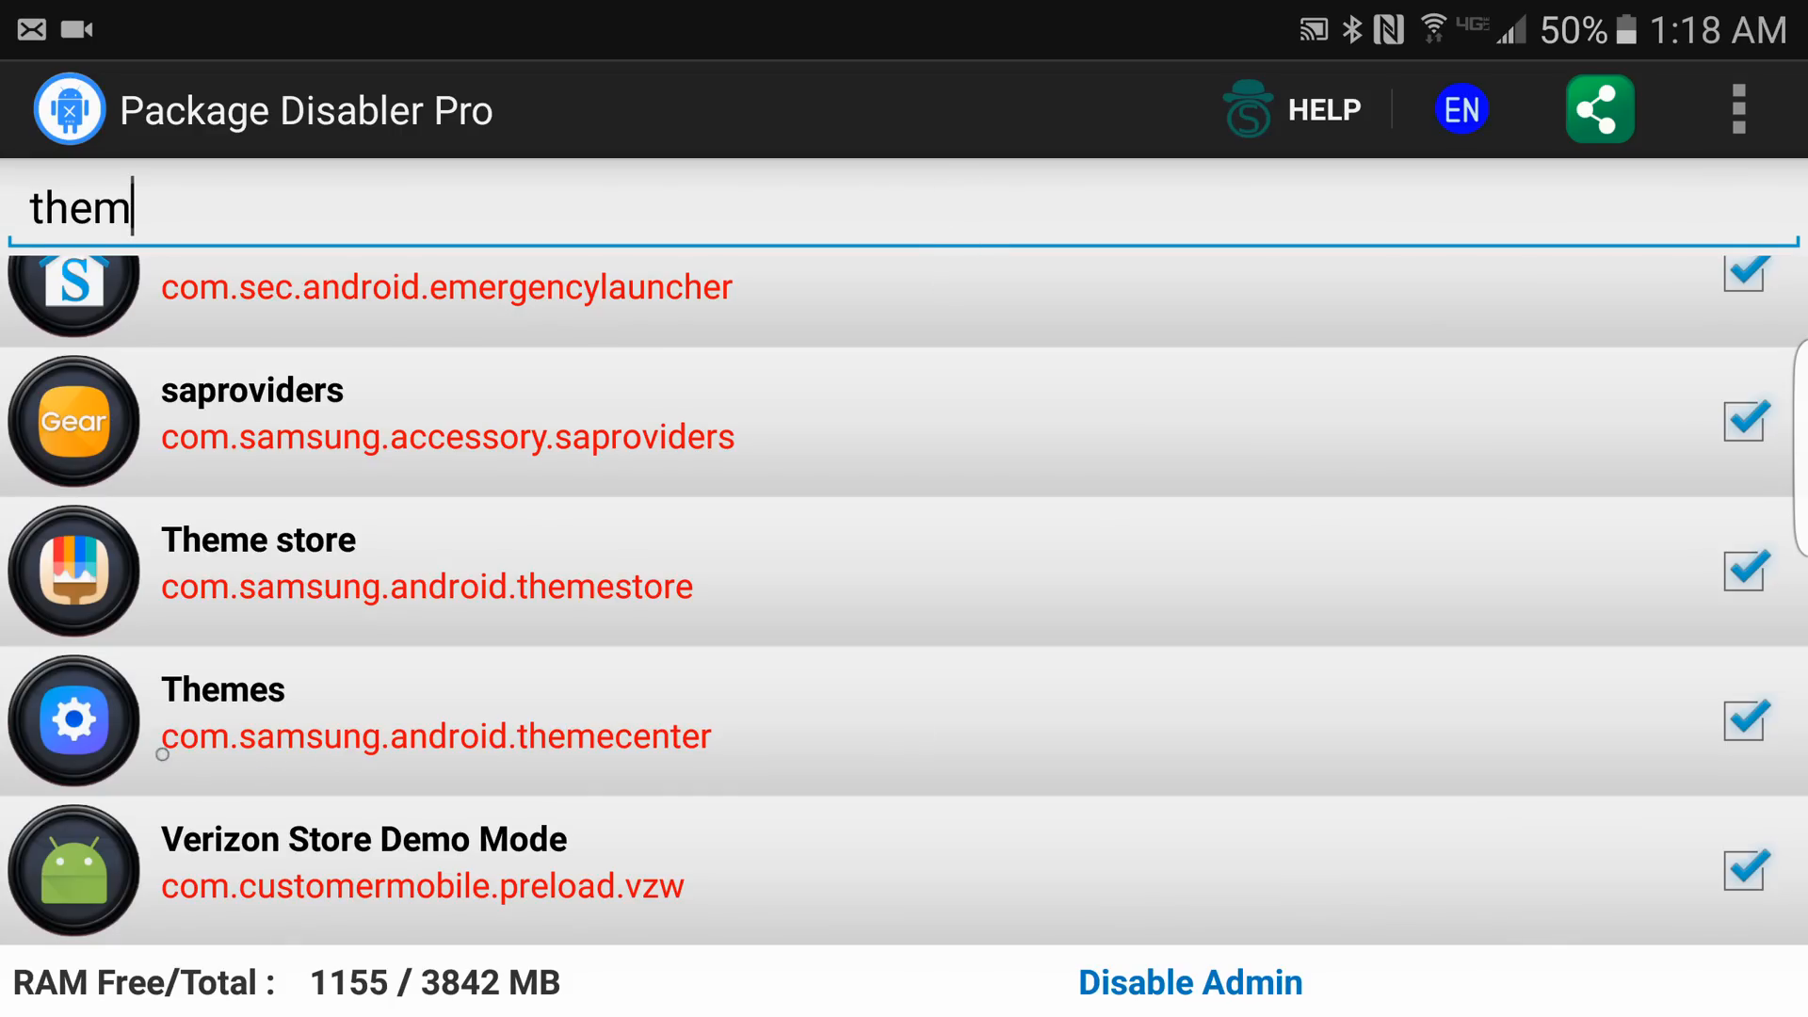
pyautogui.doubleClick(435, 736)
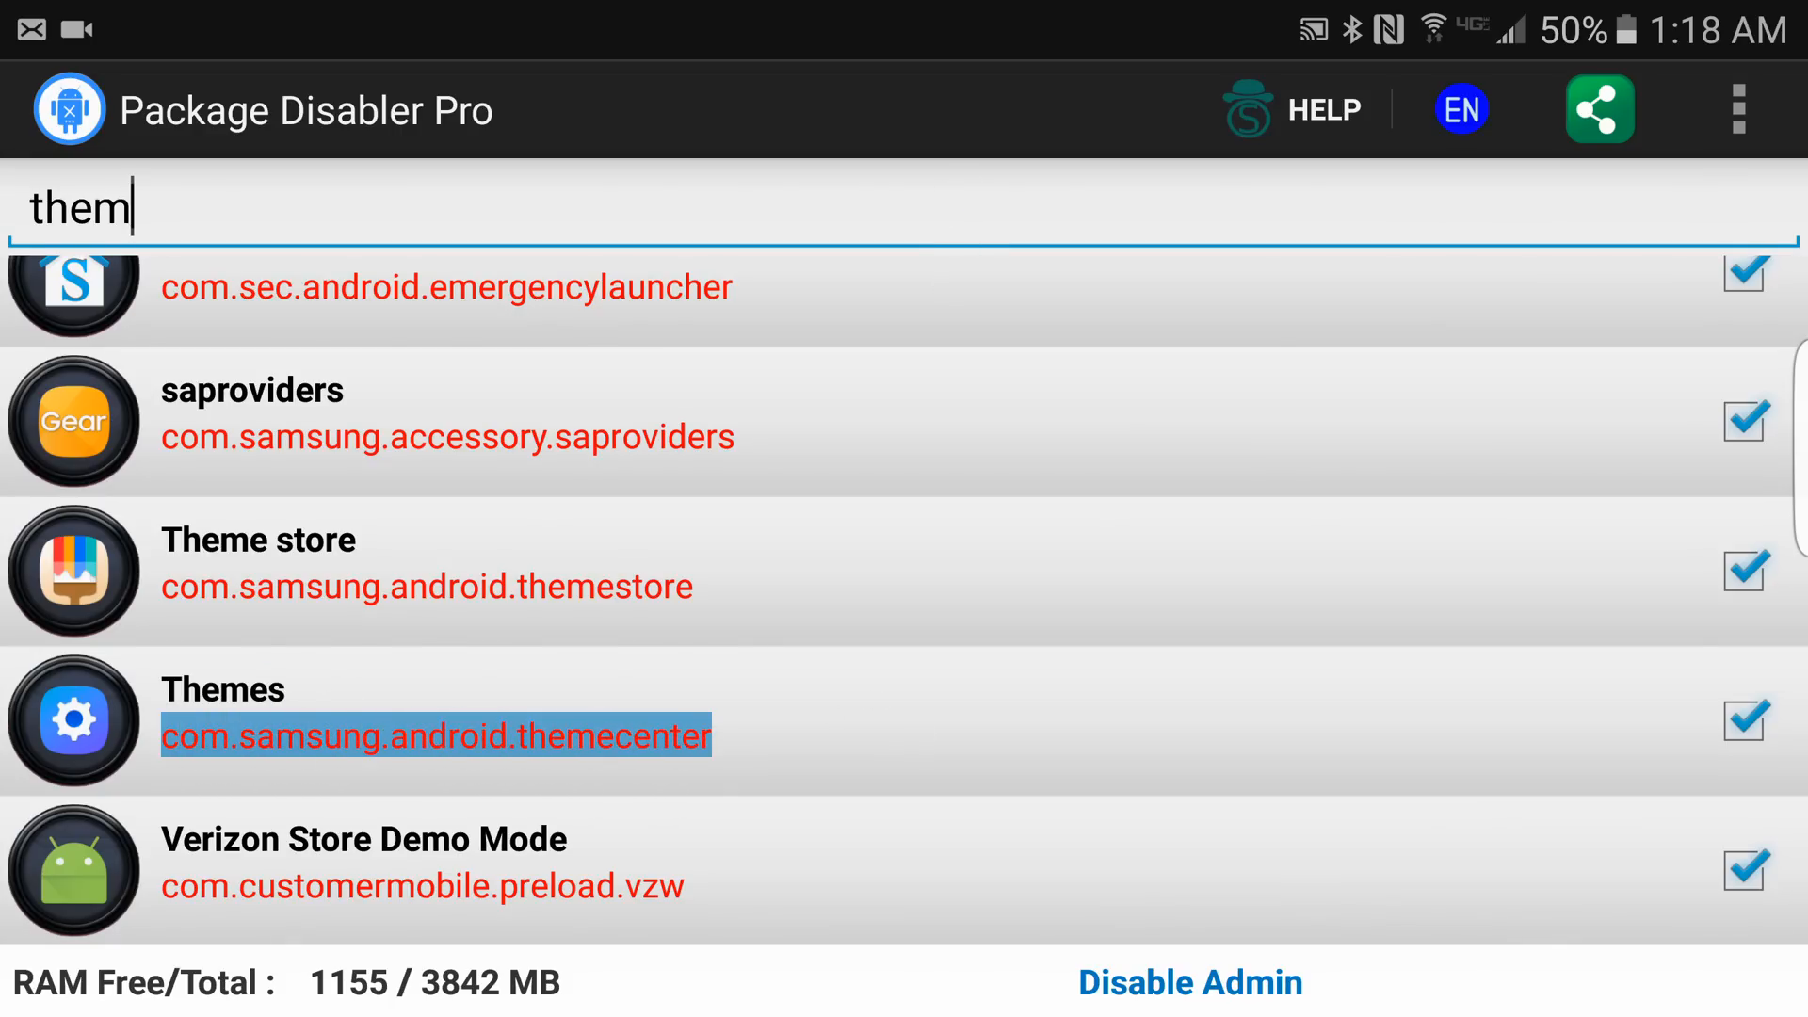
pyautogui.click(222, 689)
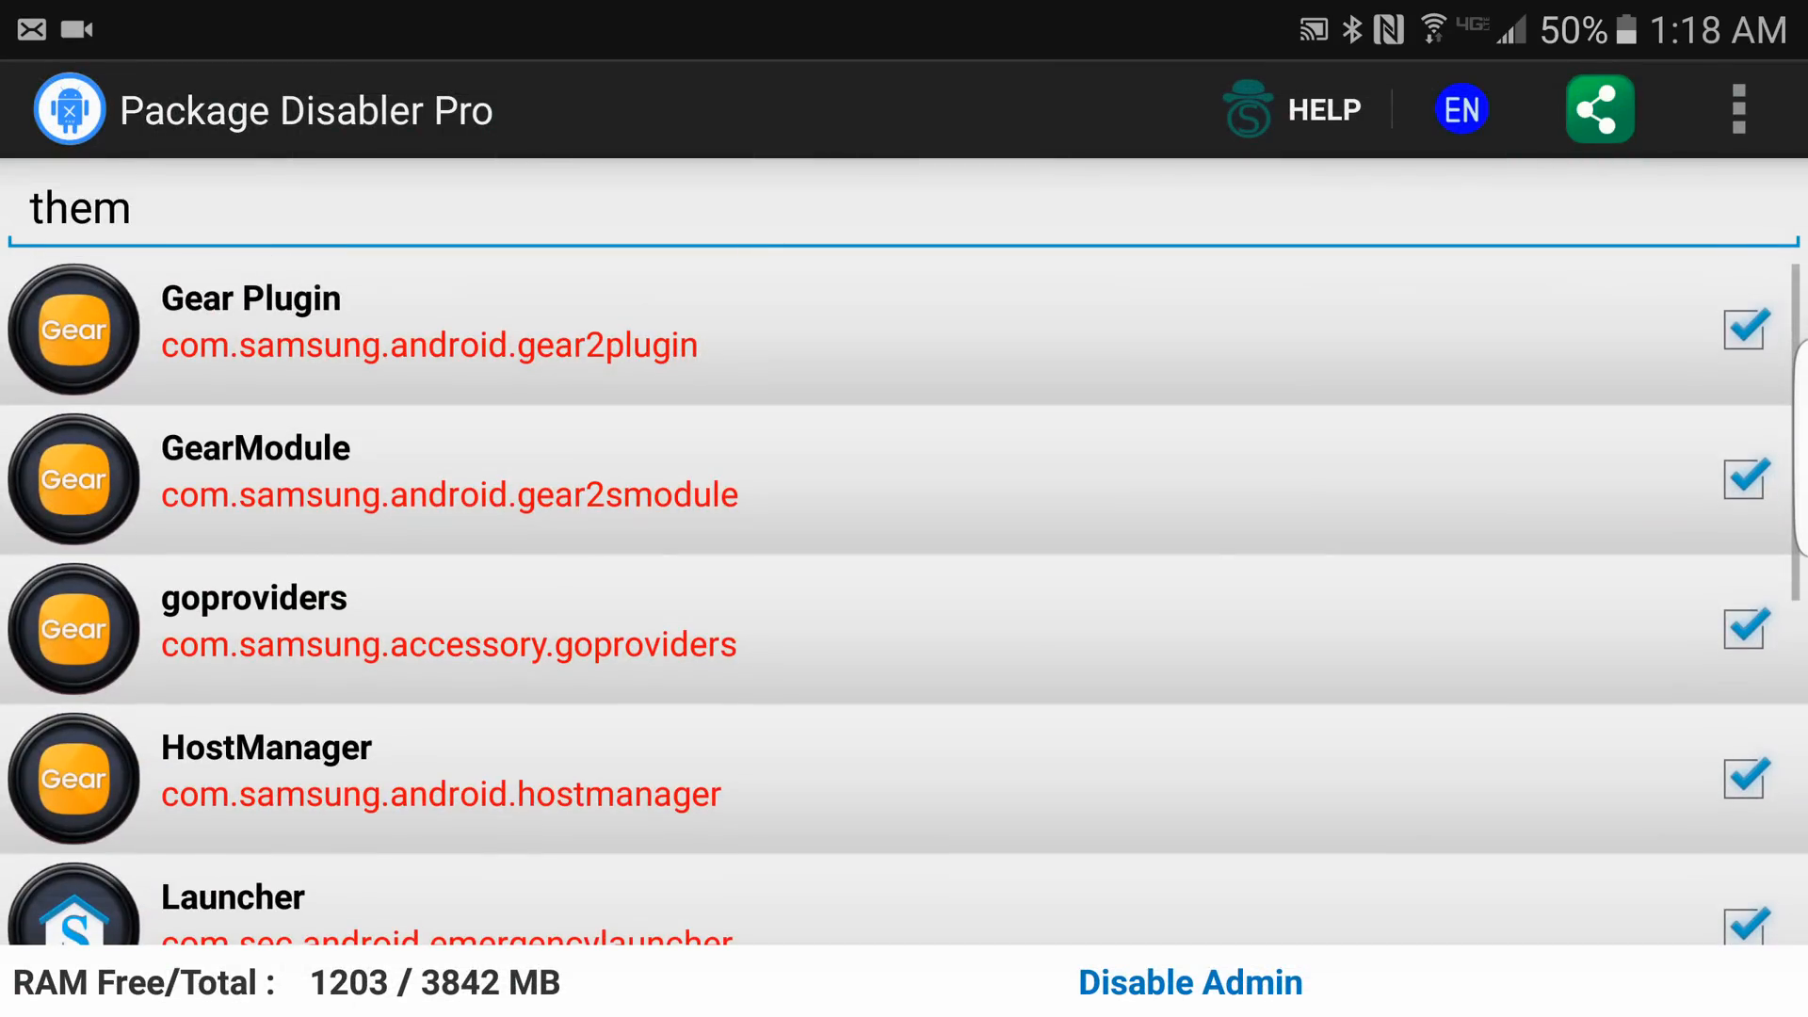
pyautogui.scroll(-3)
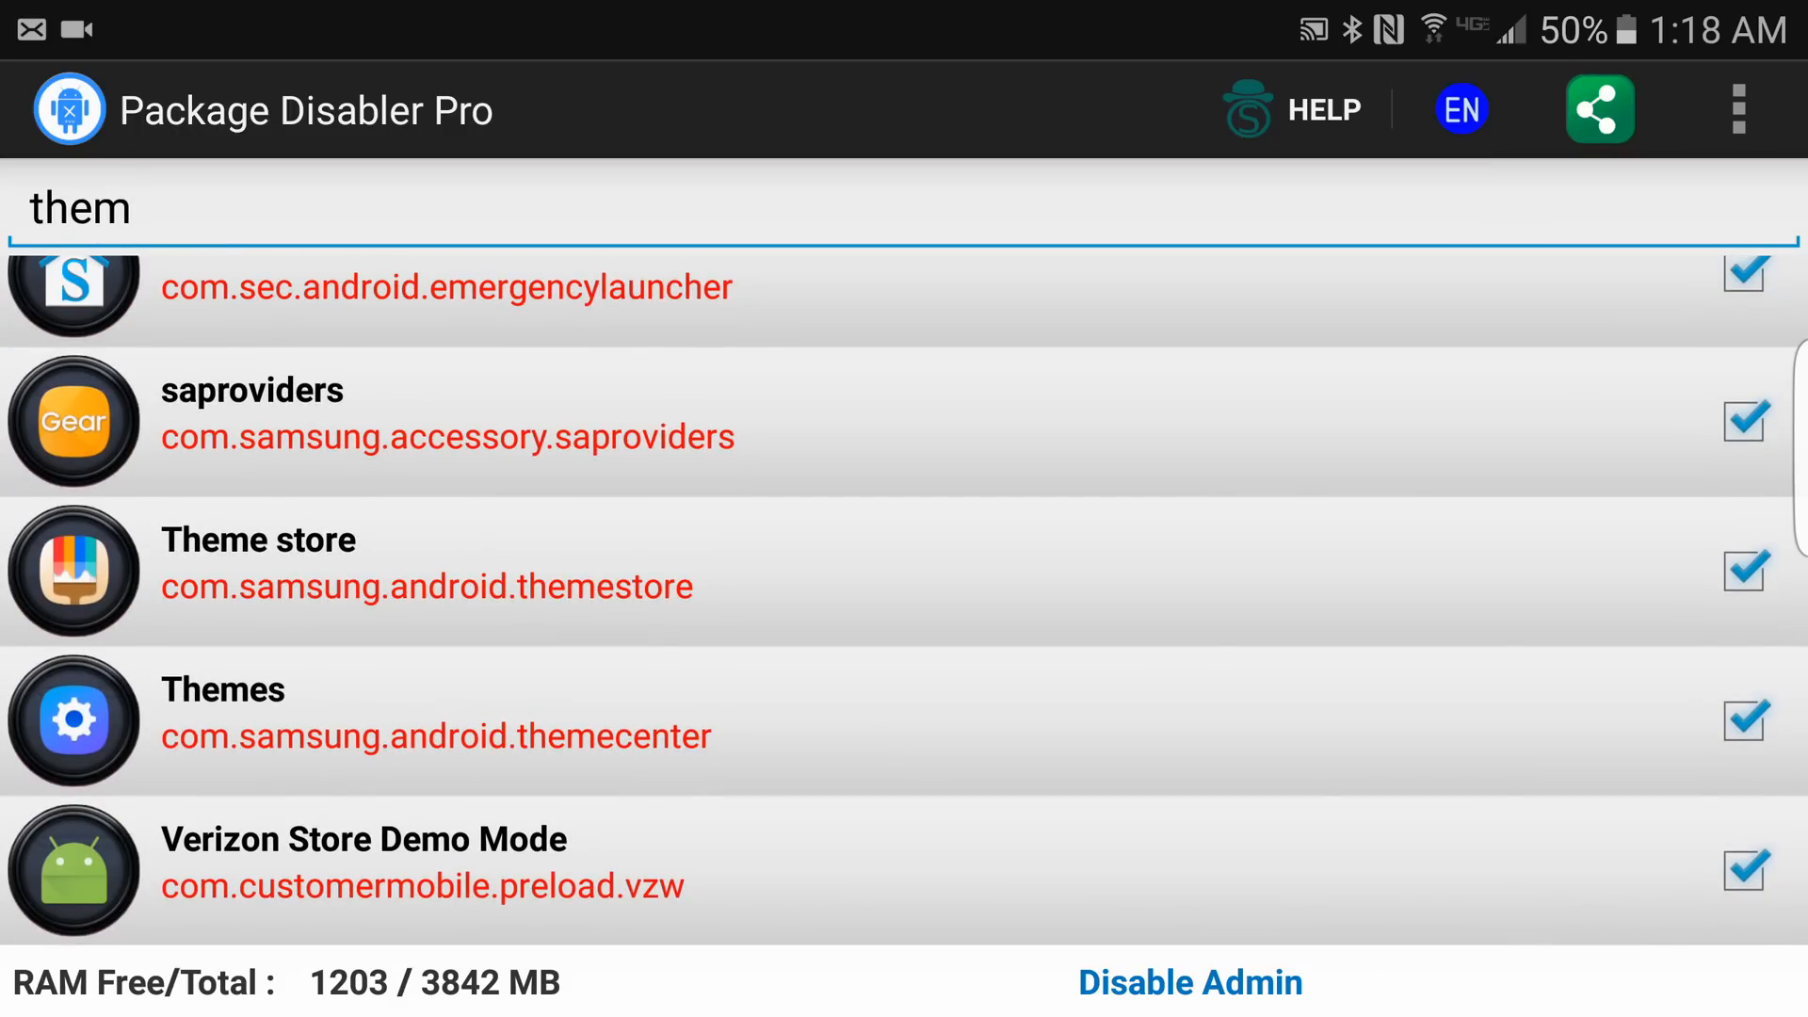